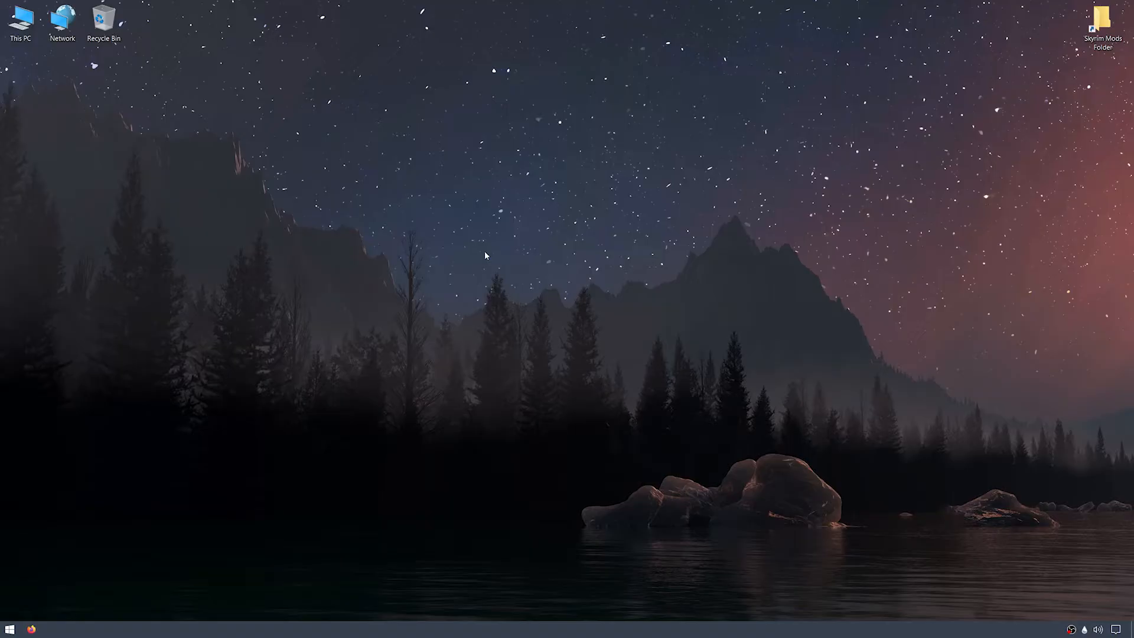
Search the Skyrim Mods Folder for all *.dds files
left_click(1102, 18)
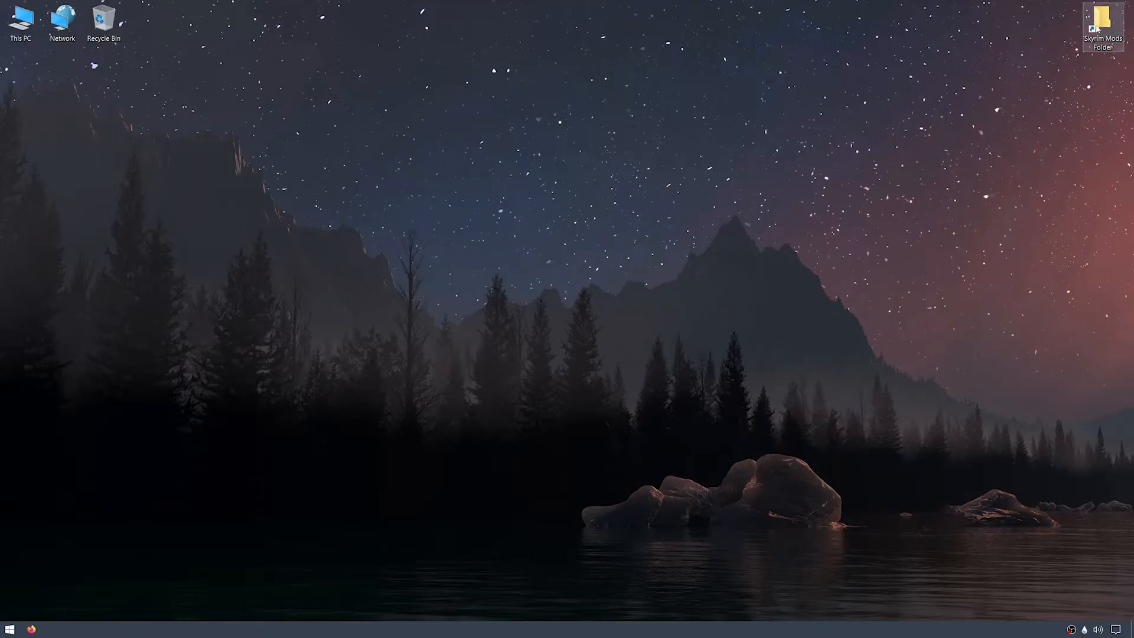
double_click(1102, 20)
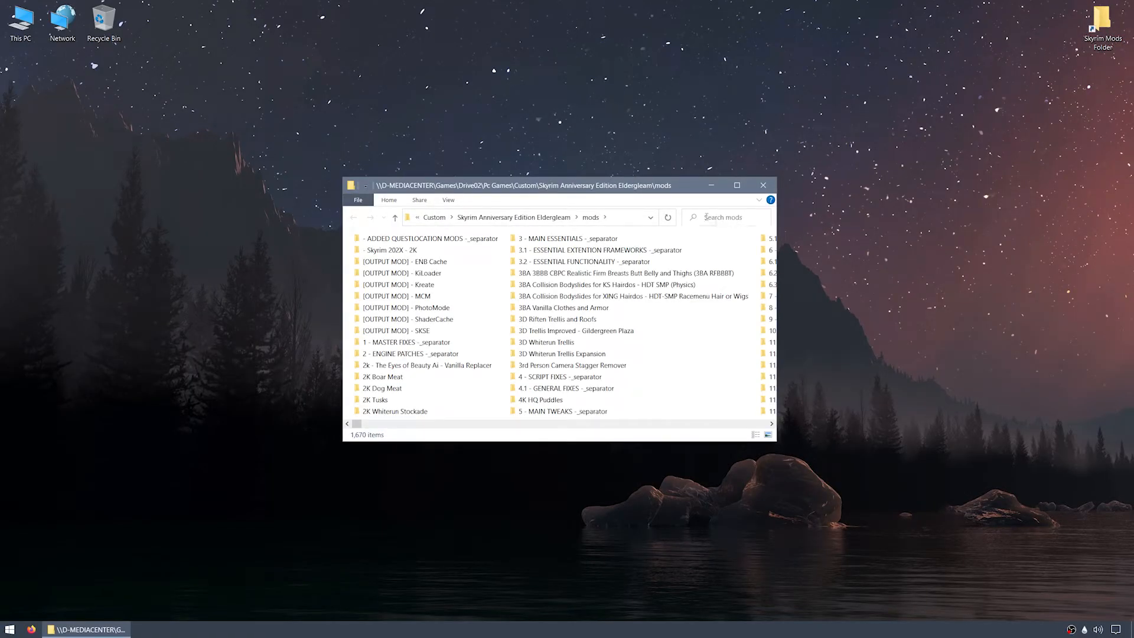
left_click(723, 218)
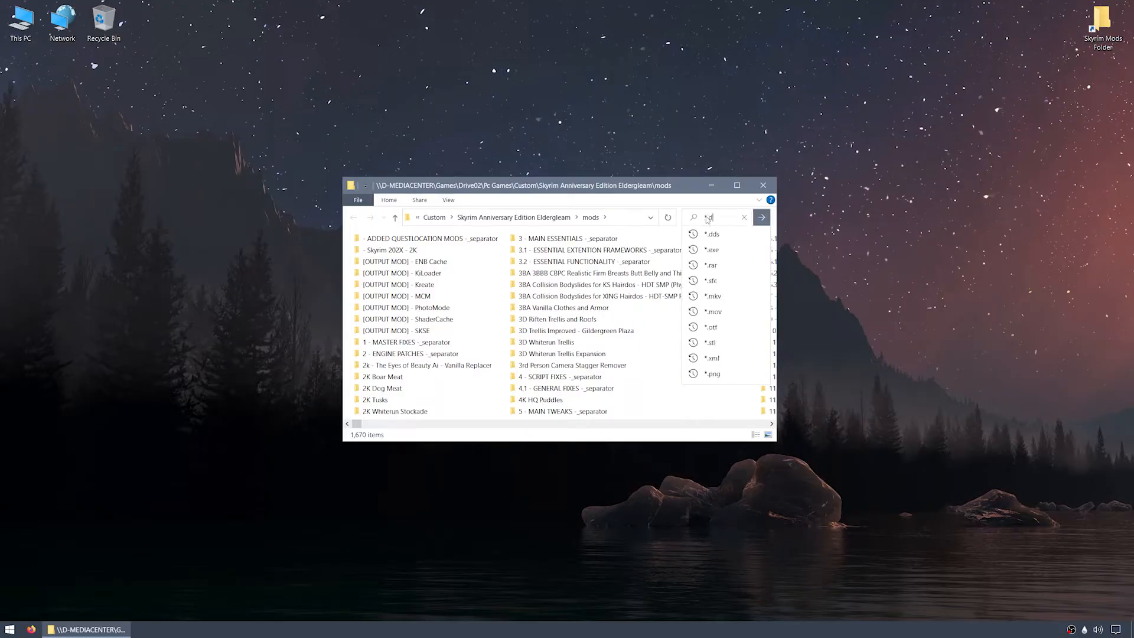
left_click(711, 233)
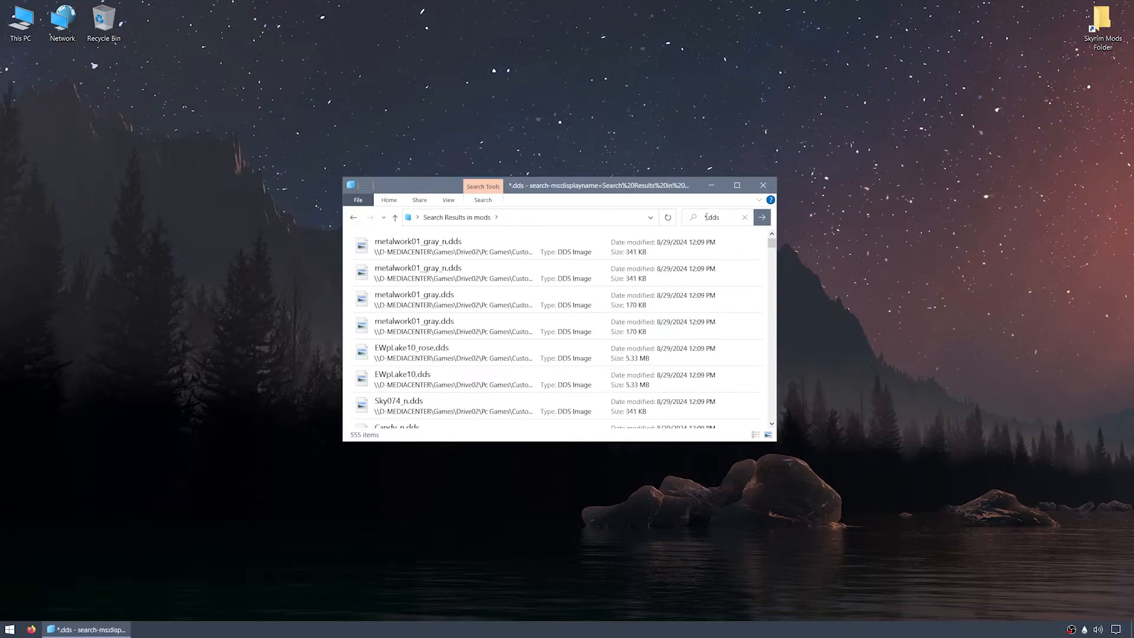
Copy metalwork01_gray_n.dds onto the desktop and close the search window
left_click(418, 246)
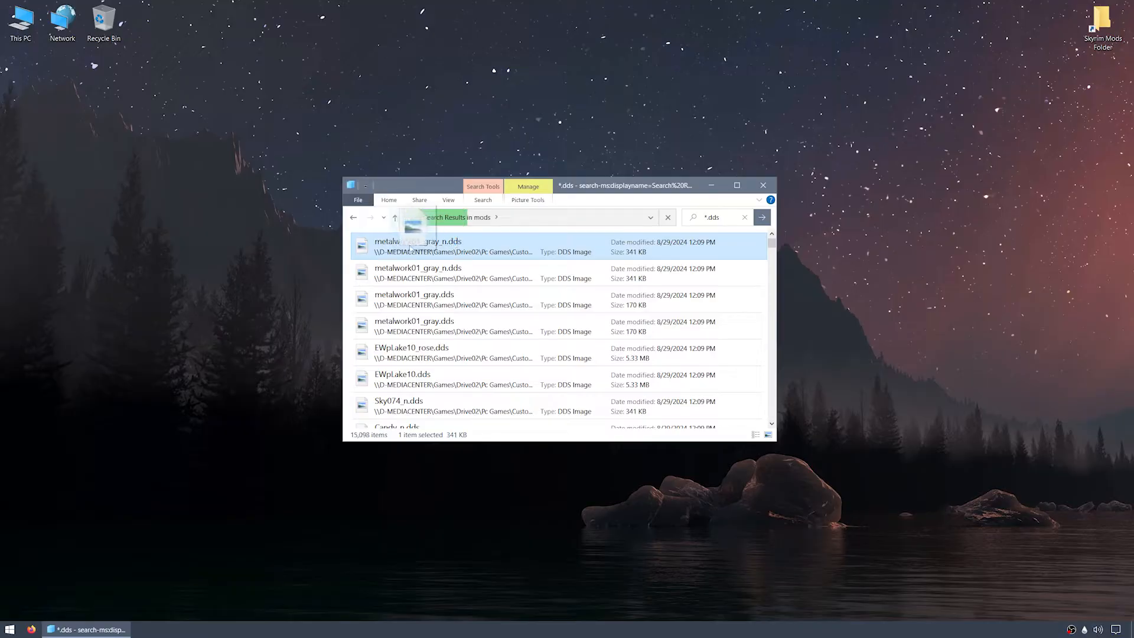
left_click_drag(418, 245, 228, 205)
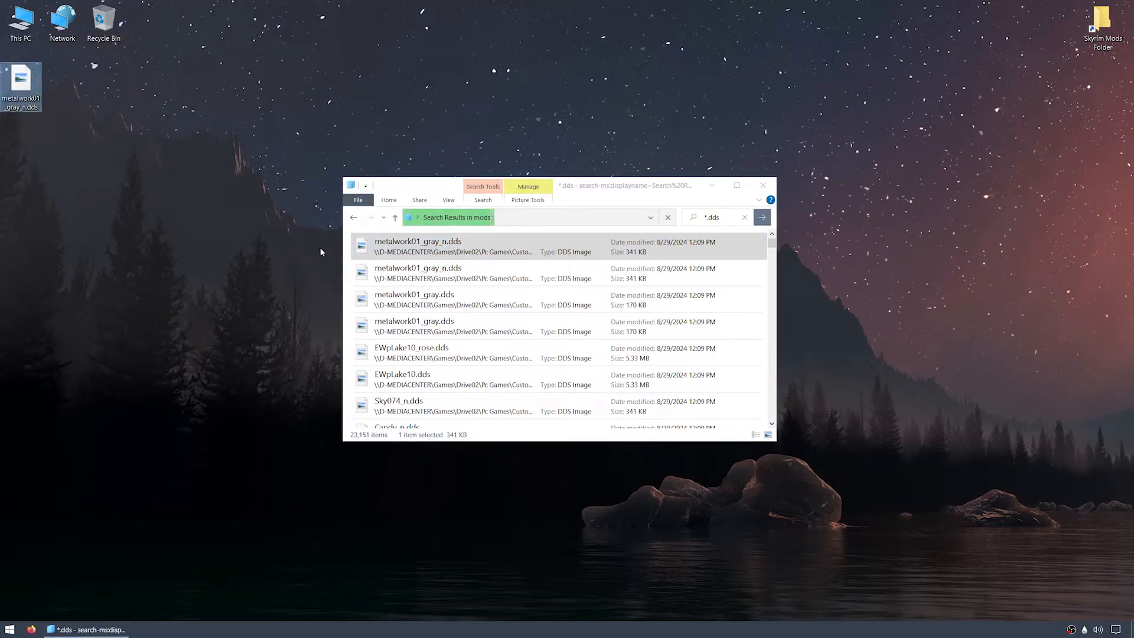
left_click(762, 186)
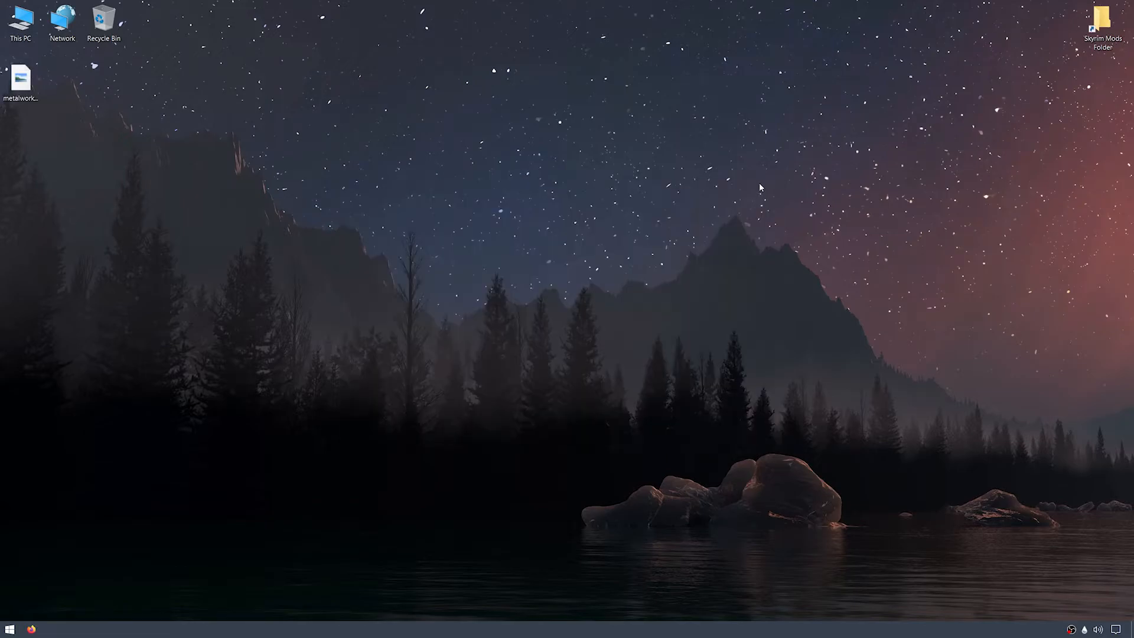
left_click(11, 628)
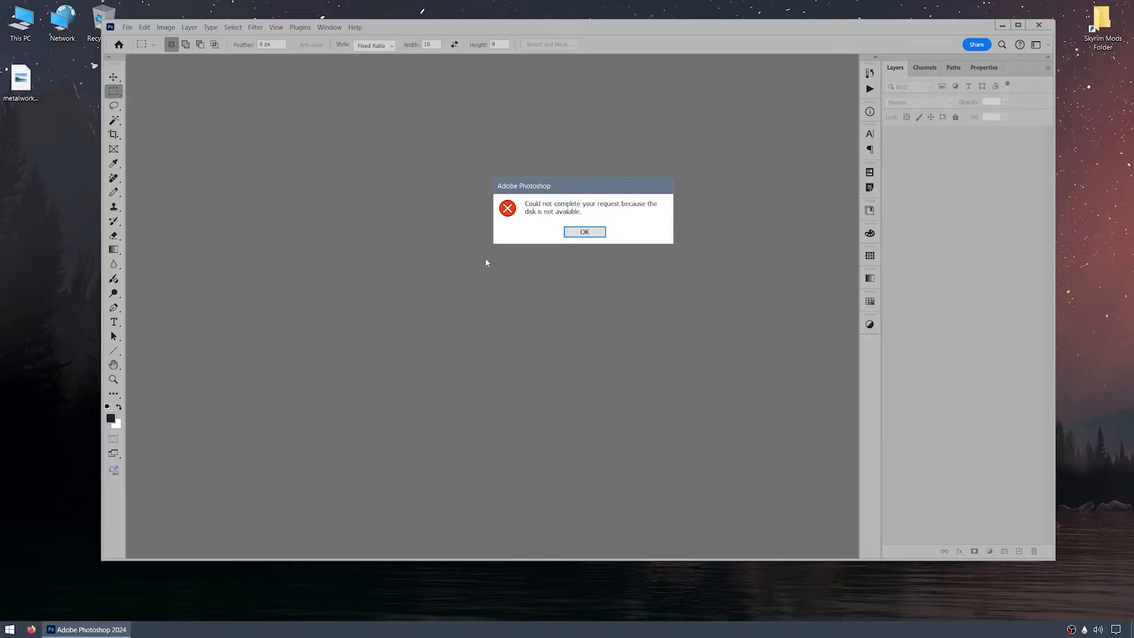
left_click(583, 232)
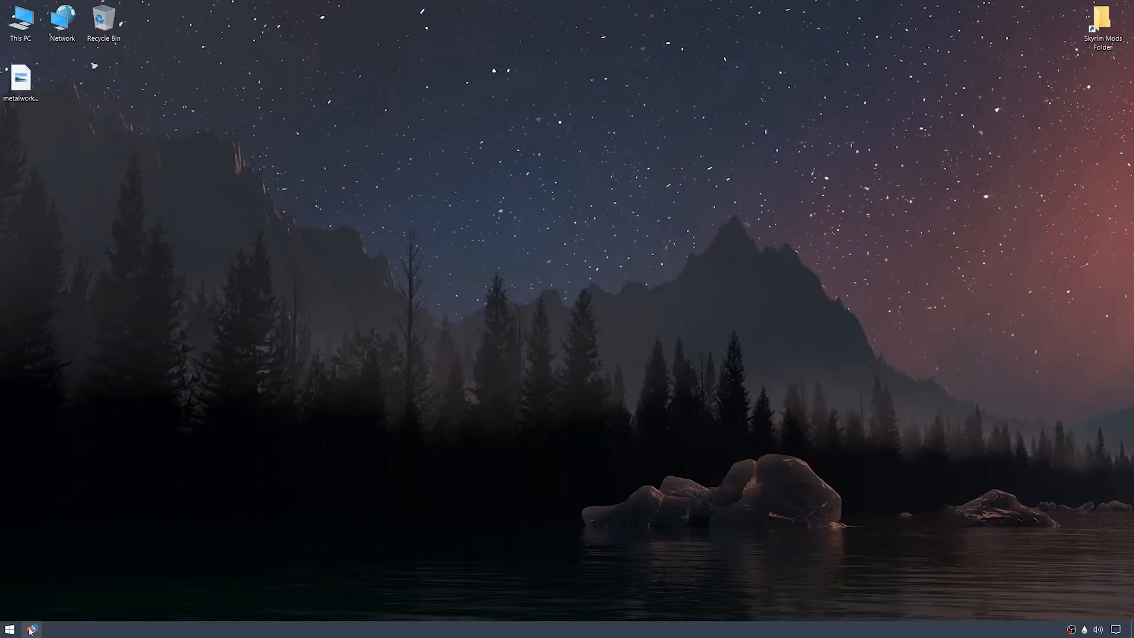
Search 'intel texture works', download the plugin zip from GitHub to the desktop, close Firefox
type("intel texture works")
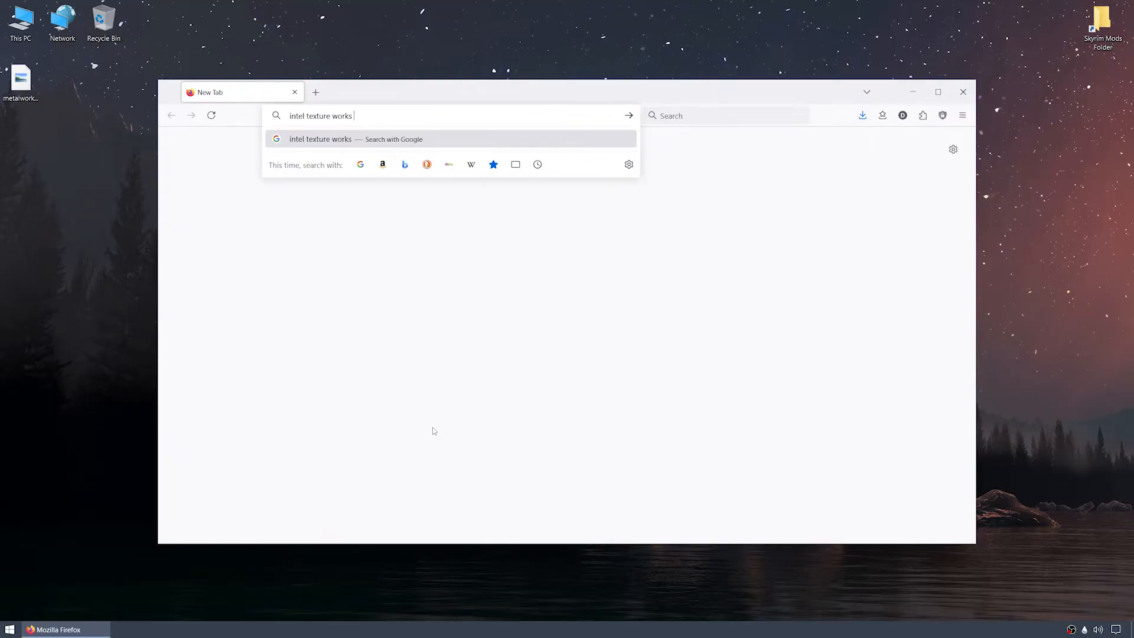
type("dds support")
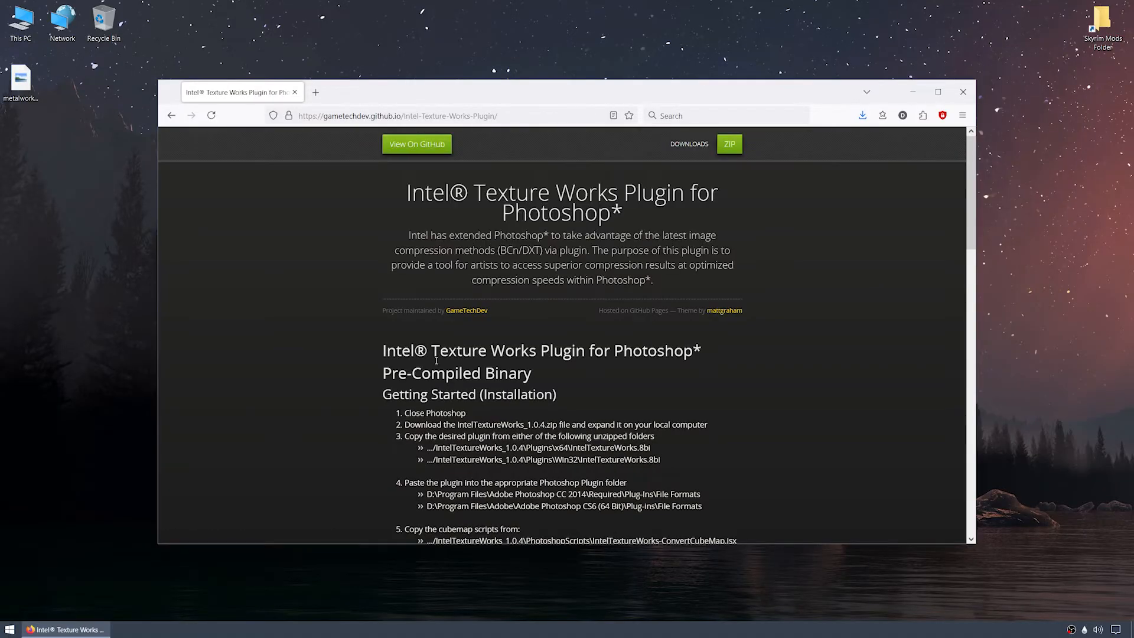
left_click(729, 144)
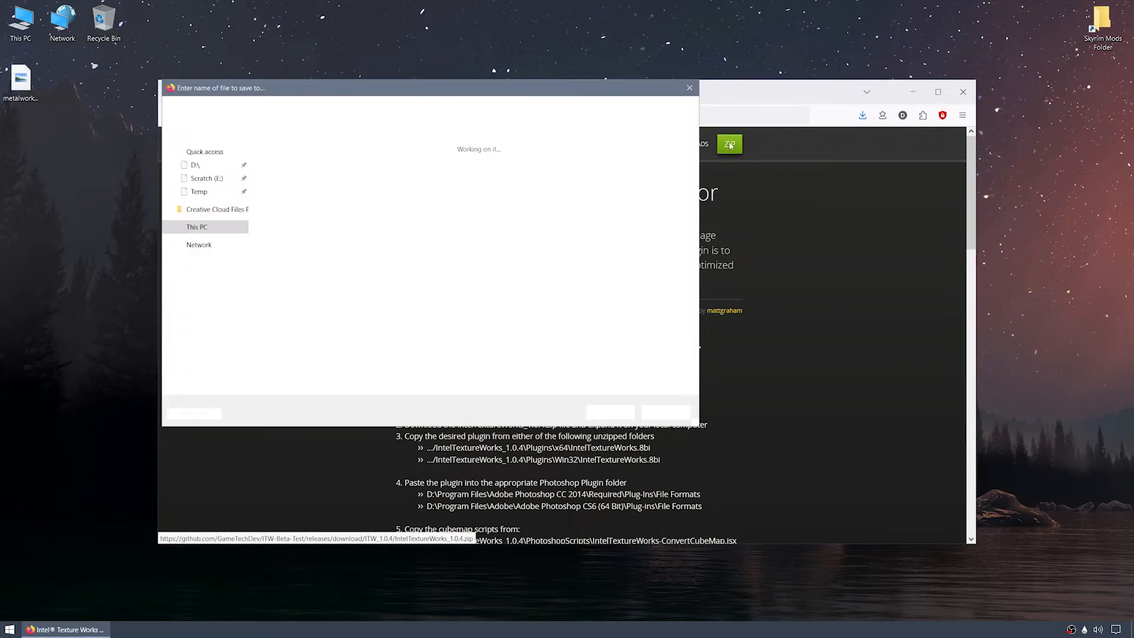
left_click(194, 165)
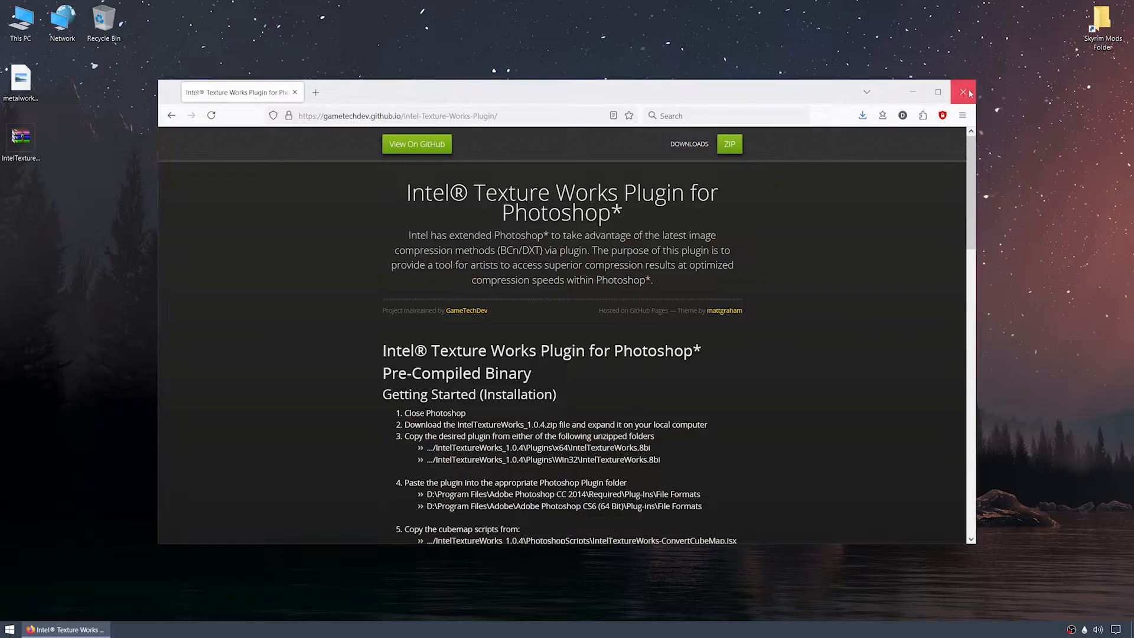
left_click(964, 92)
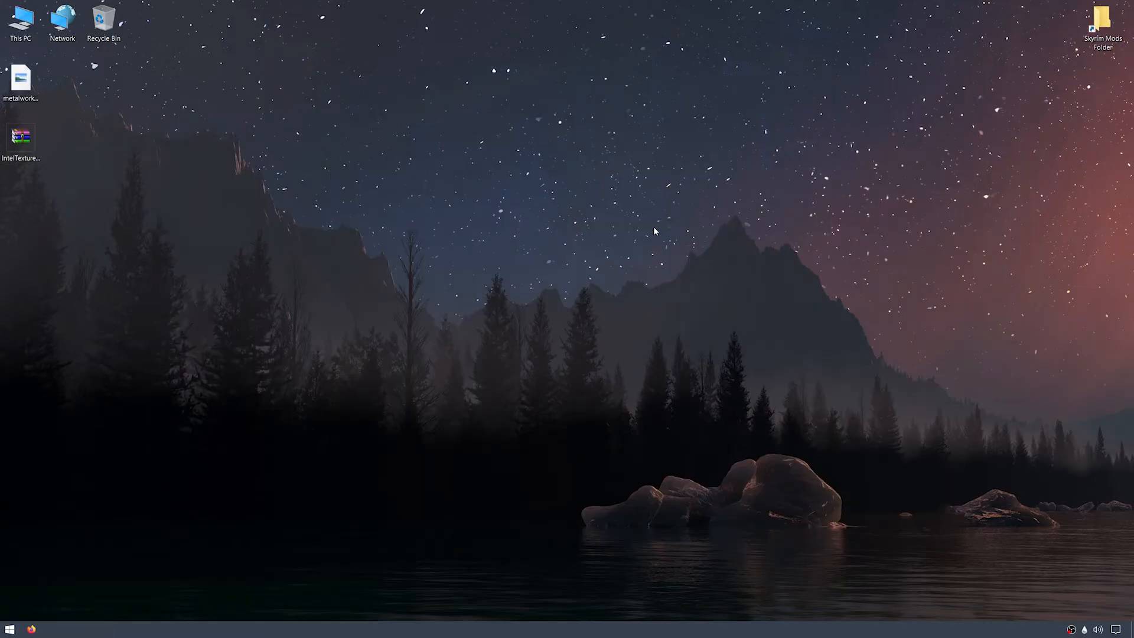
Extract PhotoshopScripts and Plugins from IntelTextureWorks_1.0.4 in the zip onto the desktop
double_click(21, 135)
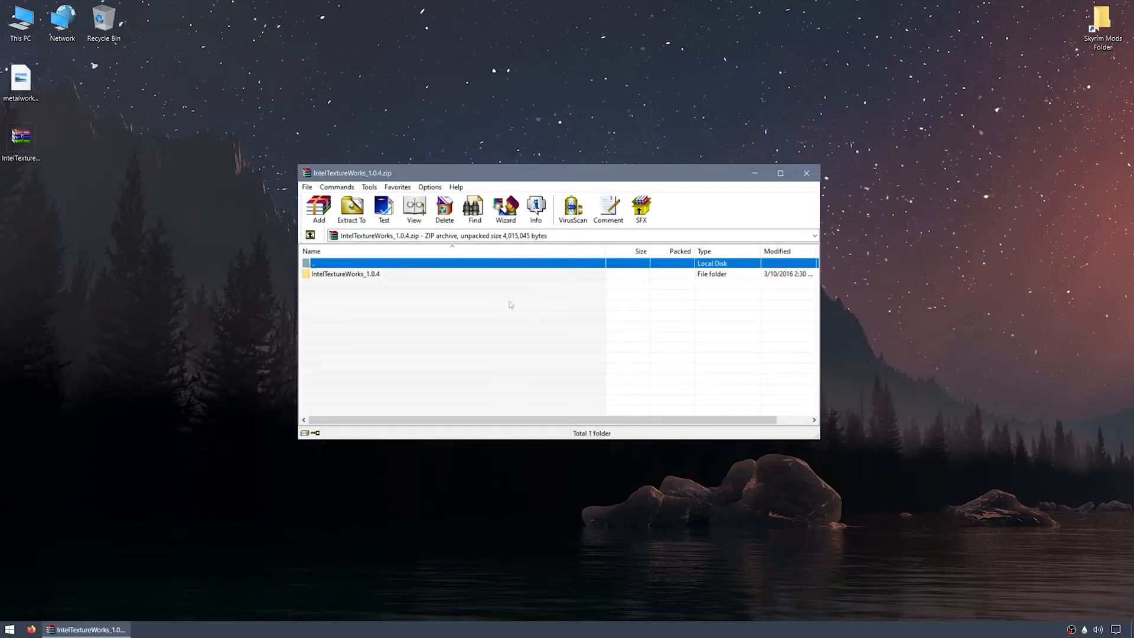
double_click(345, 273)
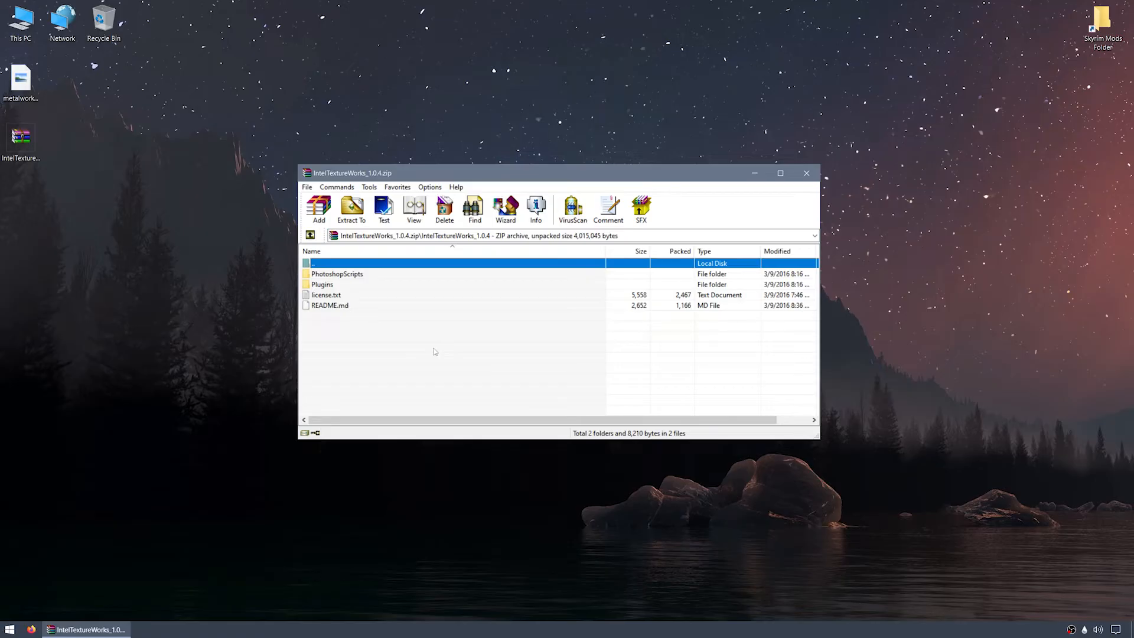
left_click(337, 273)
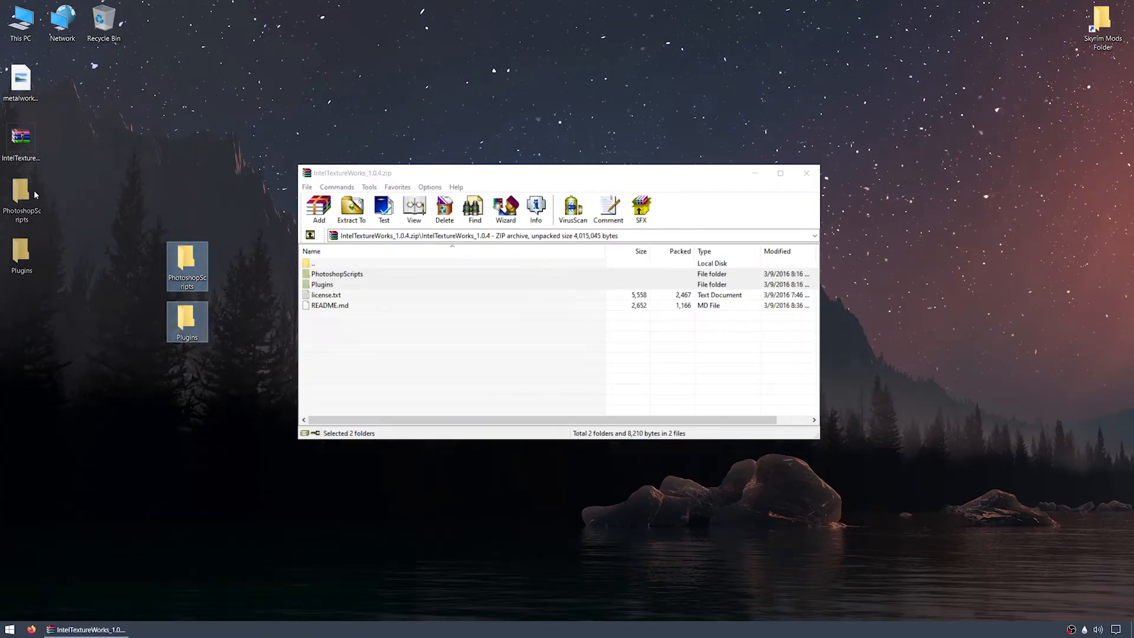
left_click(806, 172)
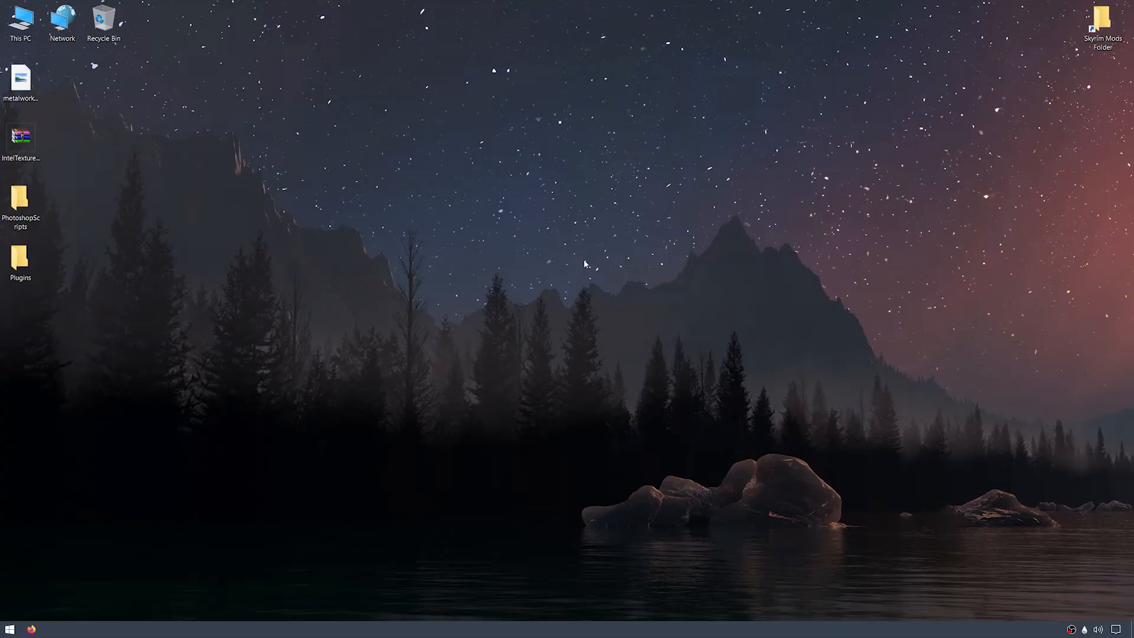
Show PhotoshopScripts and the Plugins\x64 folder with IntelTextureWorks.8bi side by side
left_click(20, 202)
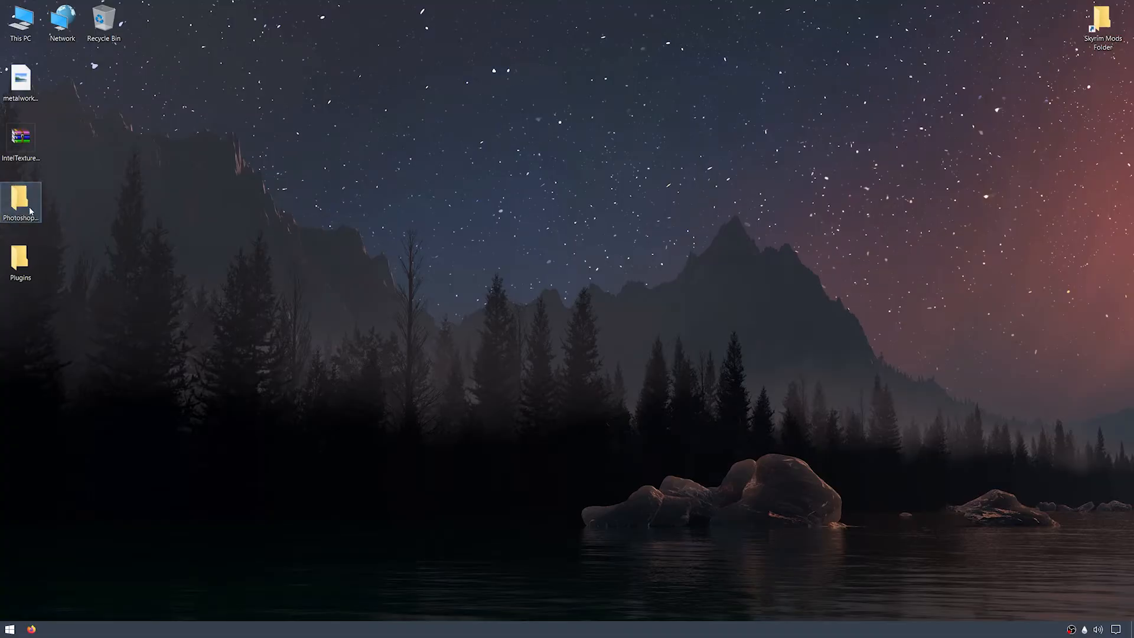
double_click(20, 202)
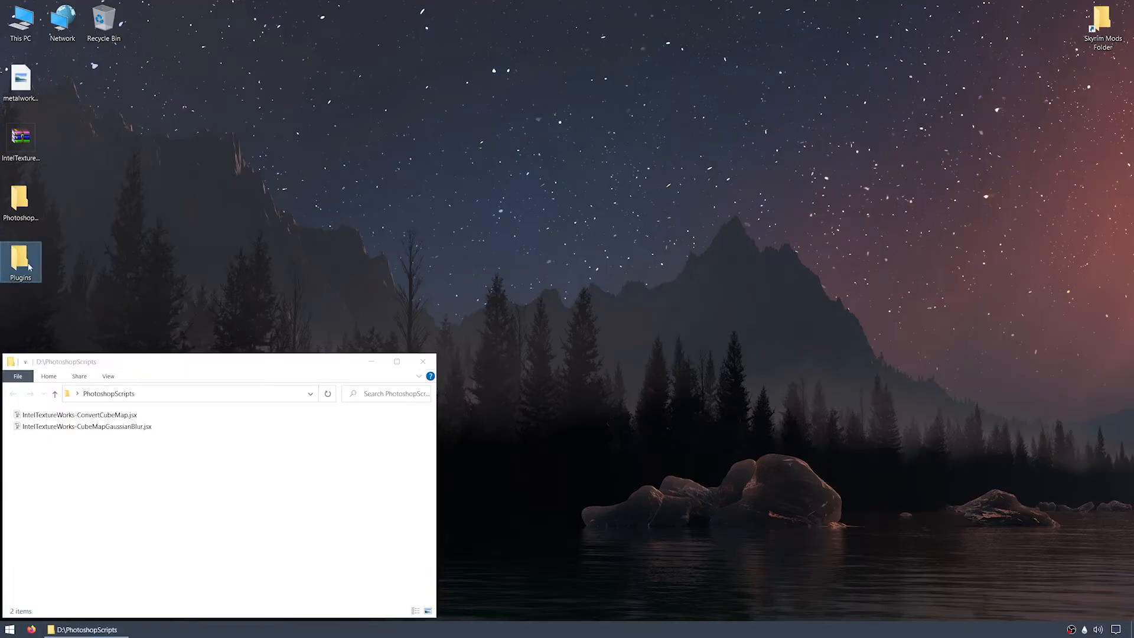
double_click(20, 262)
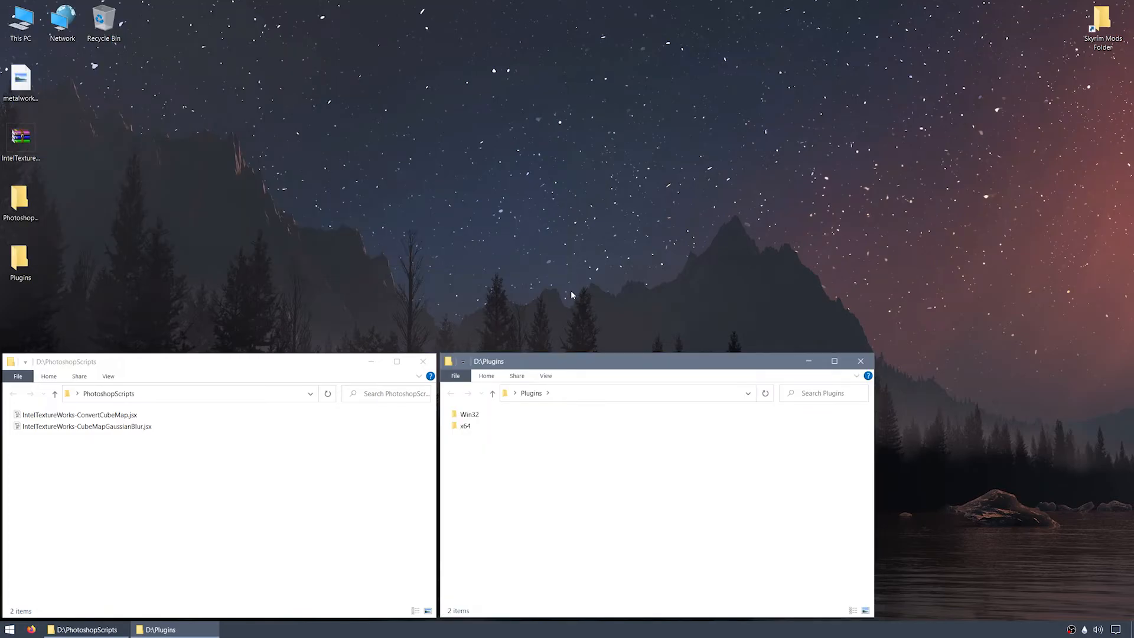
left_click(466, 425)
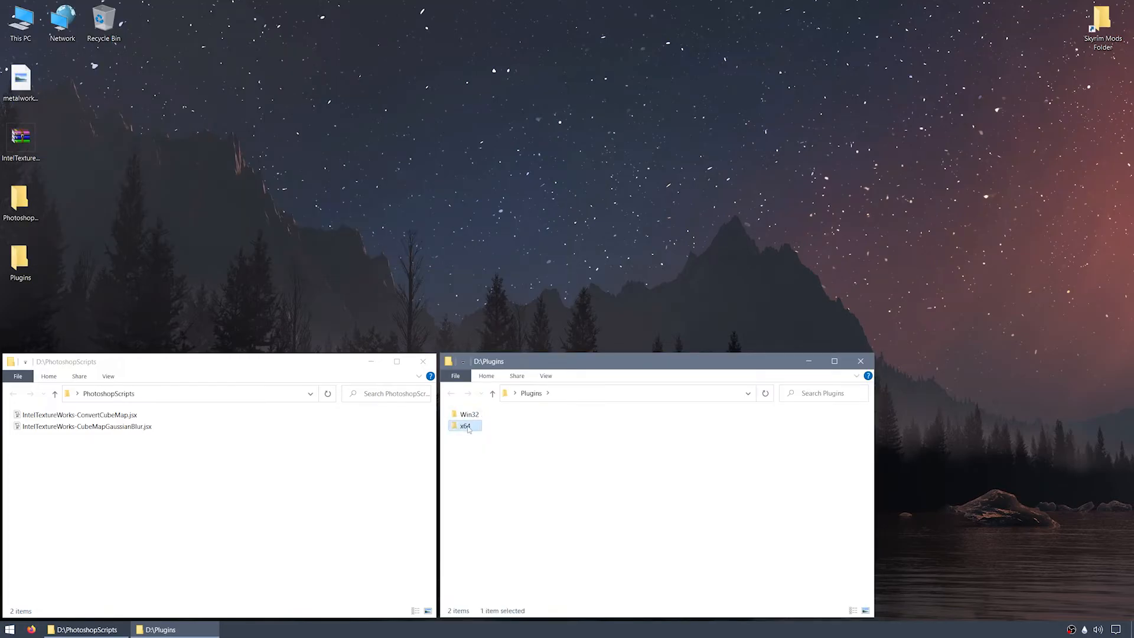
double_click(466, 425)
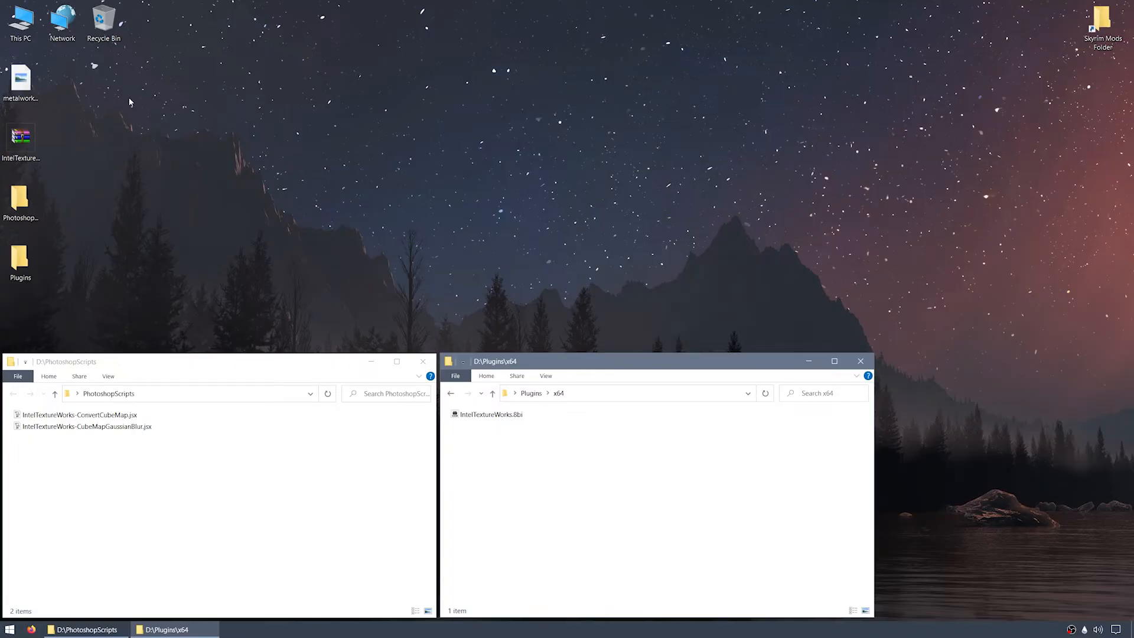
Browse AdobeCC > Adobe Photoshop 2024 > Presets toward the Scripts folder in a new window
double_click(20, 21)
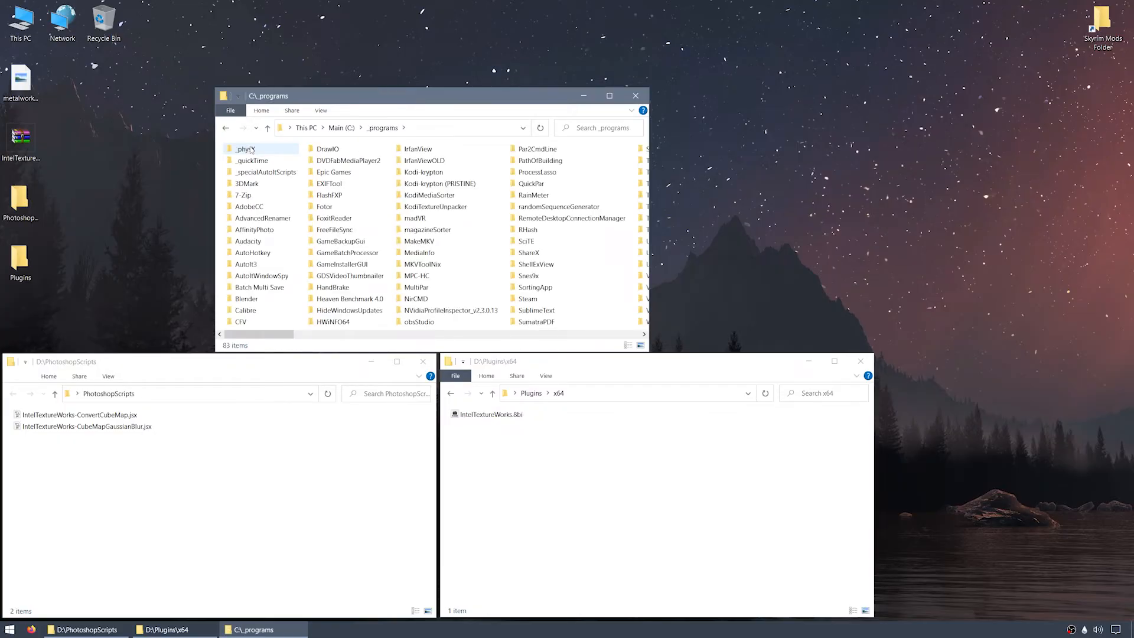
double_click(248, 148)
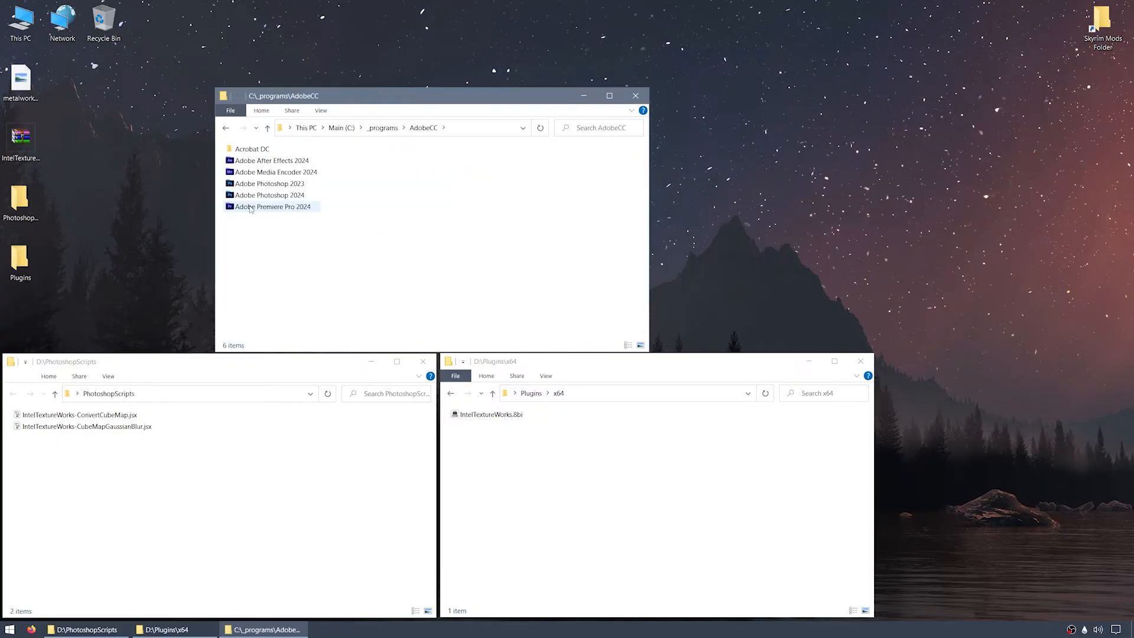
double_click(269, 195)
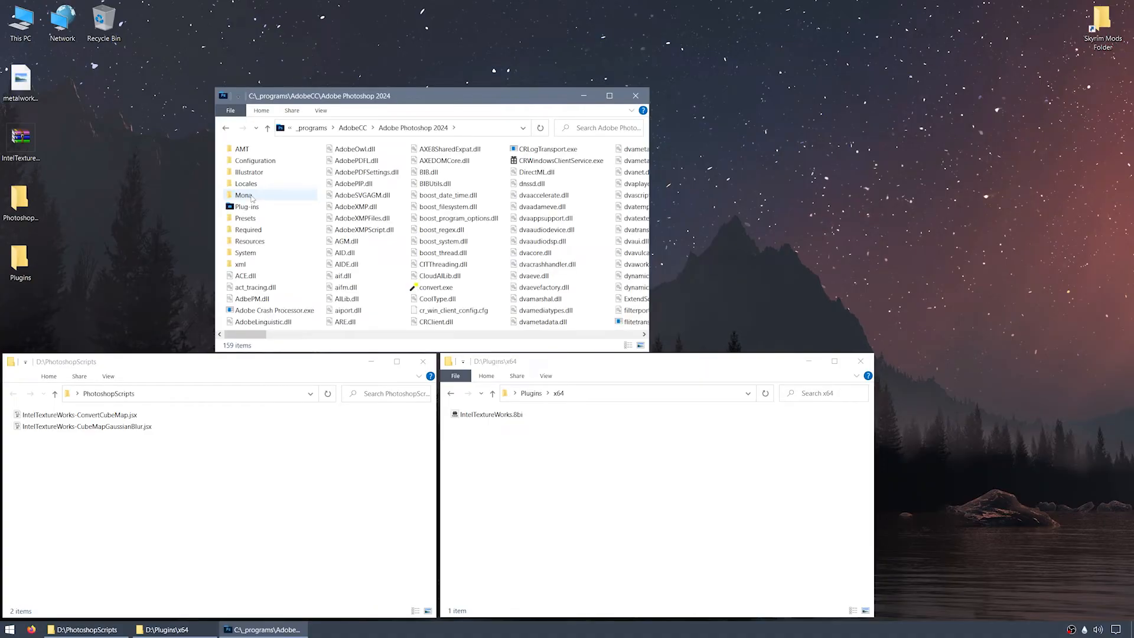
left_click(246, 217)
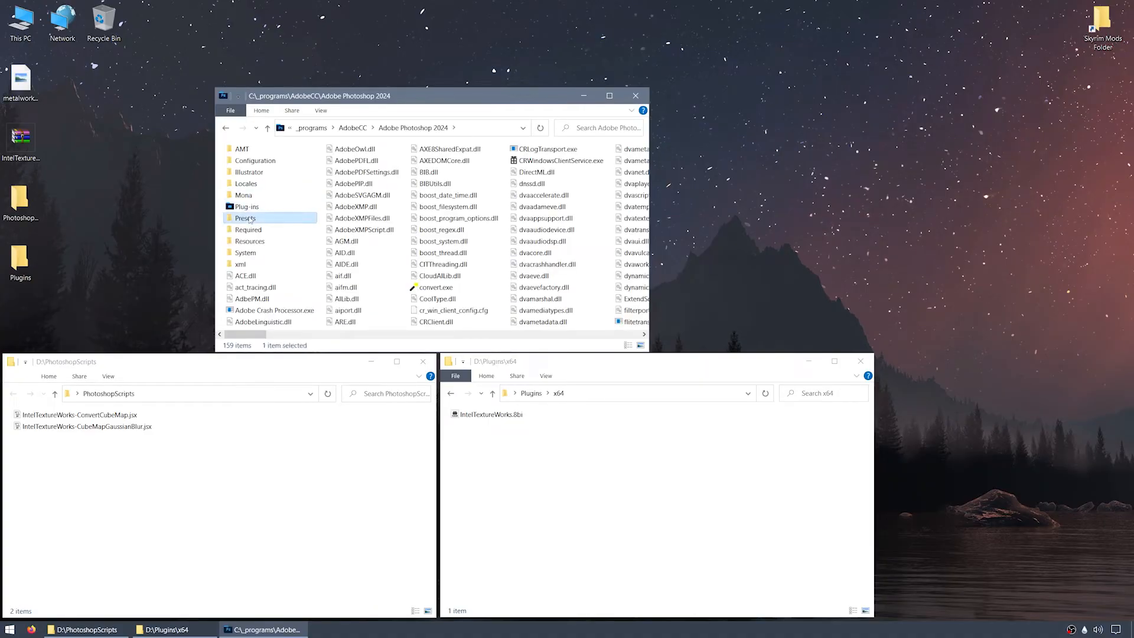
double_click(245, 217)
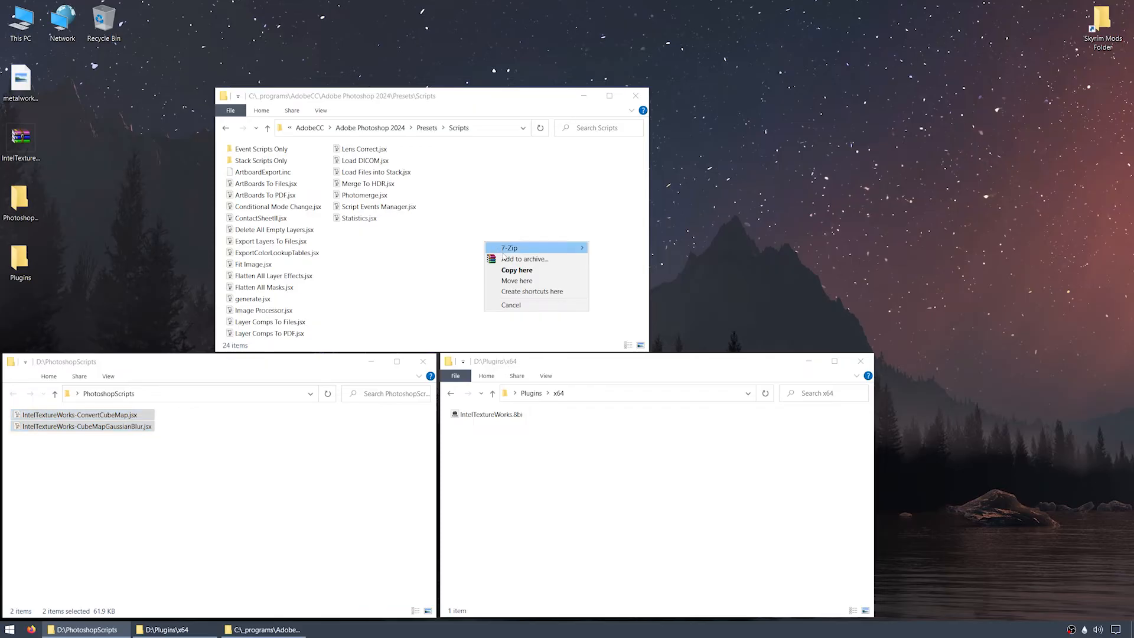
Copy both .jsx scripts into Presets\Scripts and close the PhotoshopScripts window
left_click(517, 269)
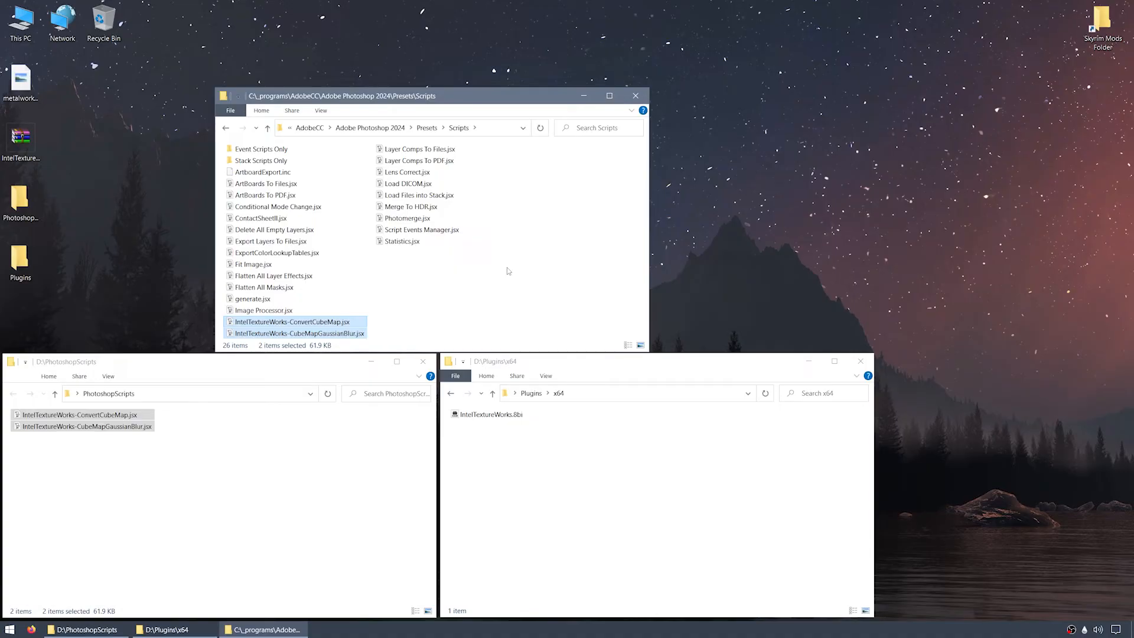
left_click(423, 362)
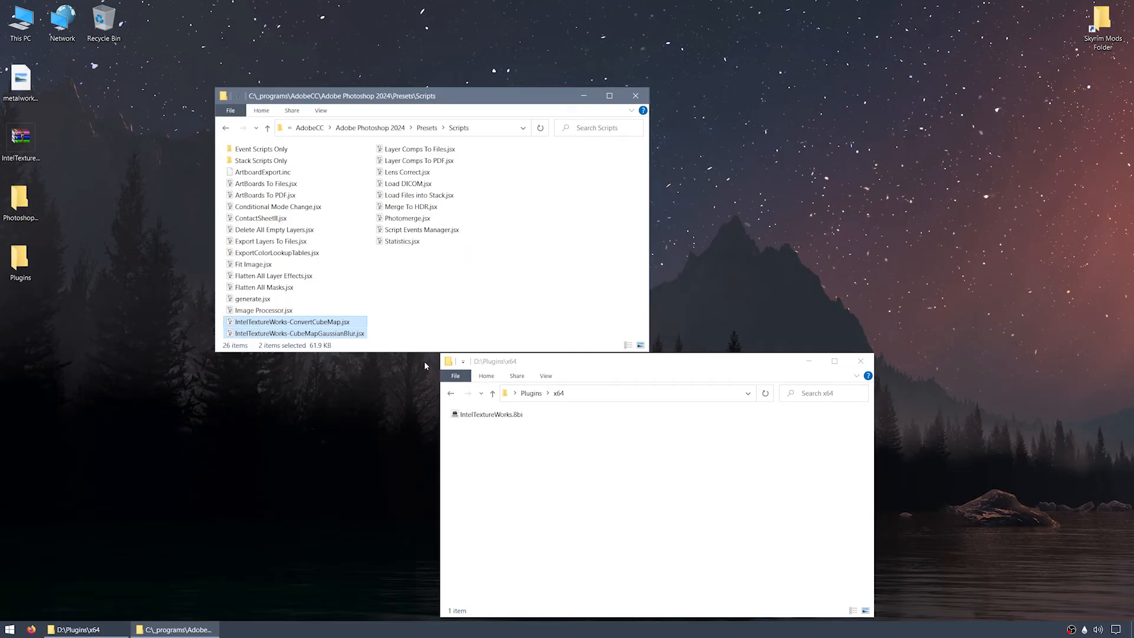
mouse_move(423, 384)
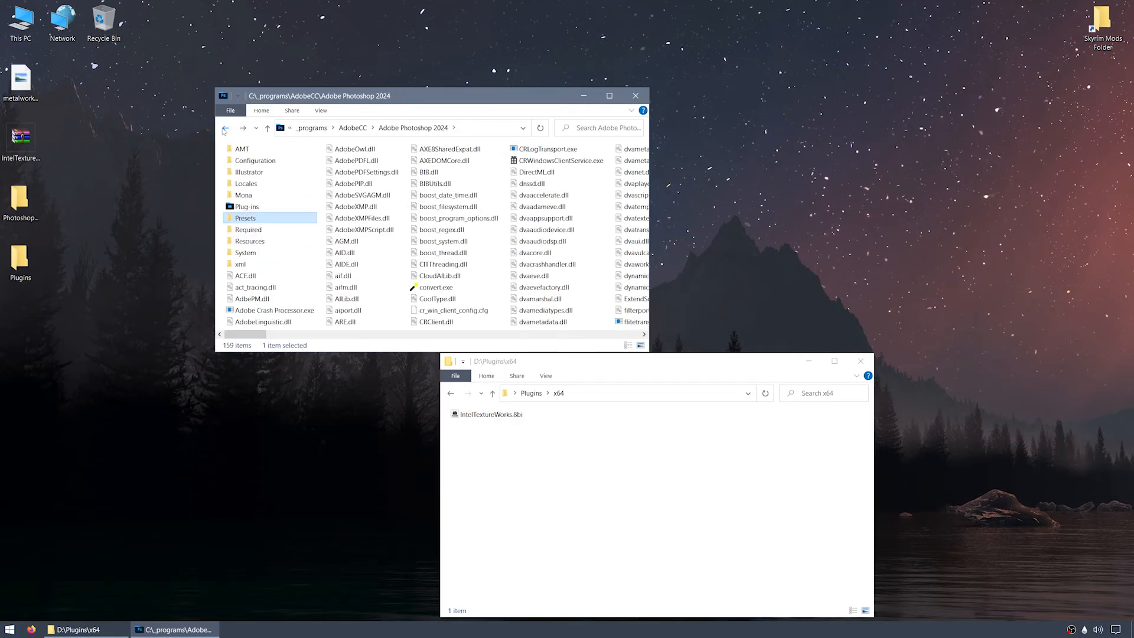
left_click(405, 272)
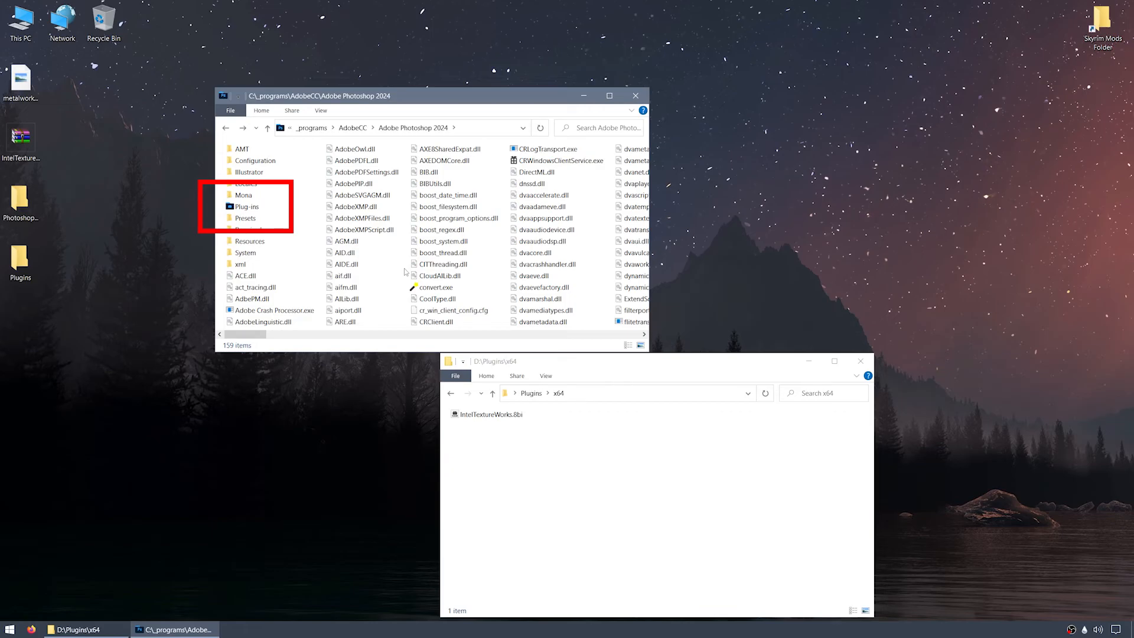
left_click(246, 205)
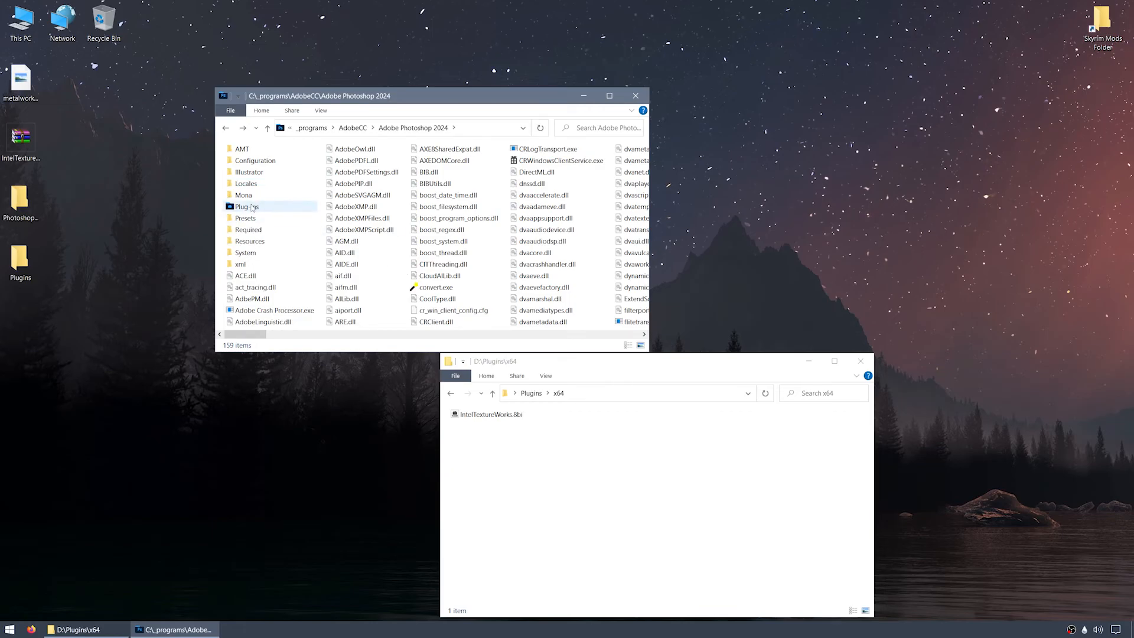
Copy IntelTextureWorks.8bi from x64 into Photoshop 2024's Plug-ins folder
double_click(247, 205)
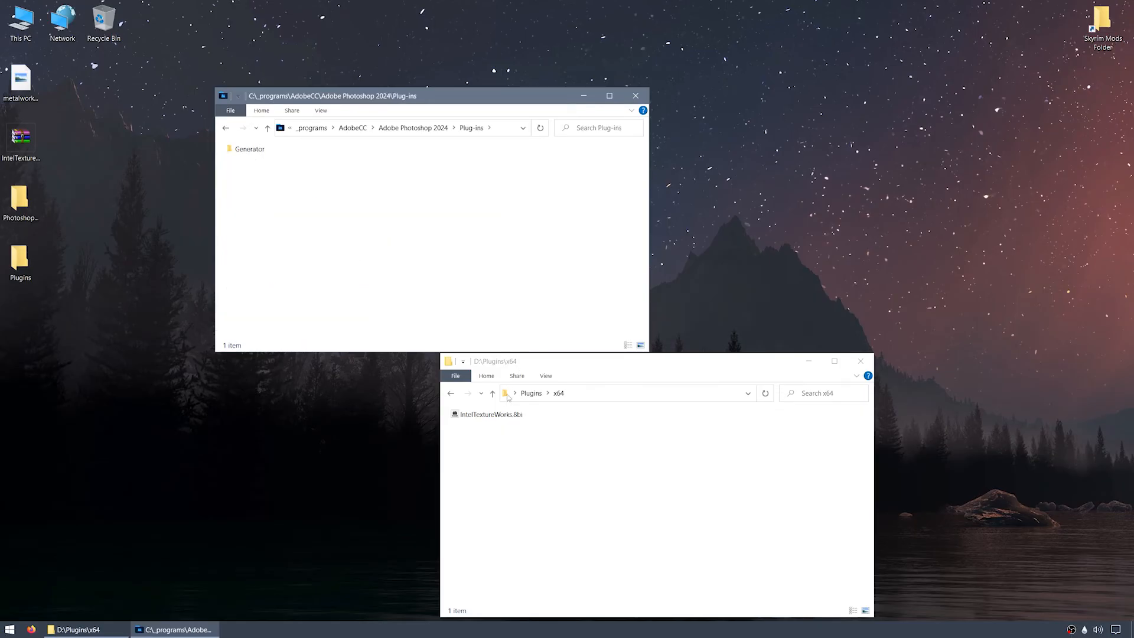
left_click_drag(487, 414, 430, 218)
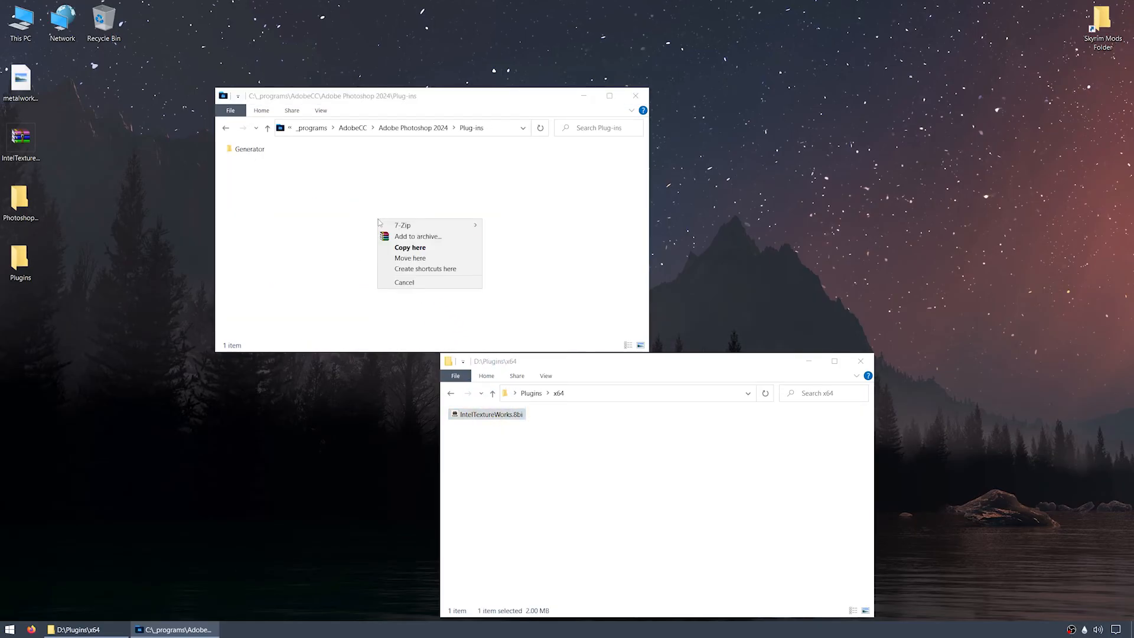
left_click(410, 247)
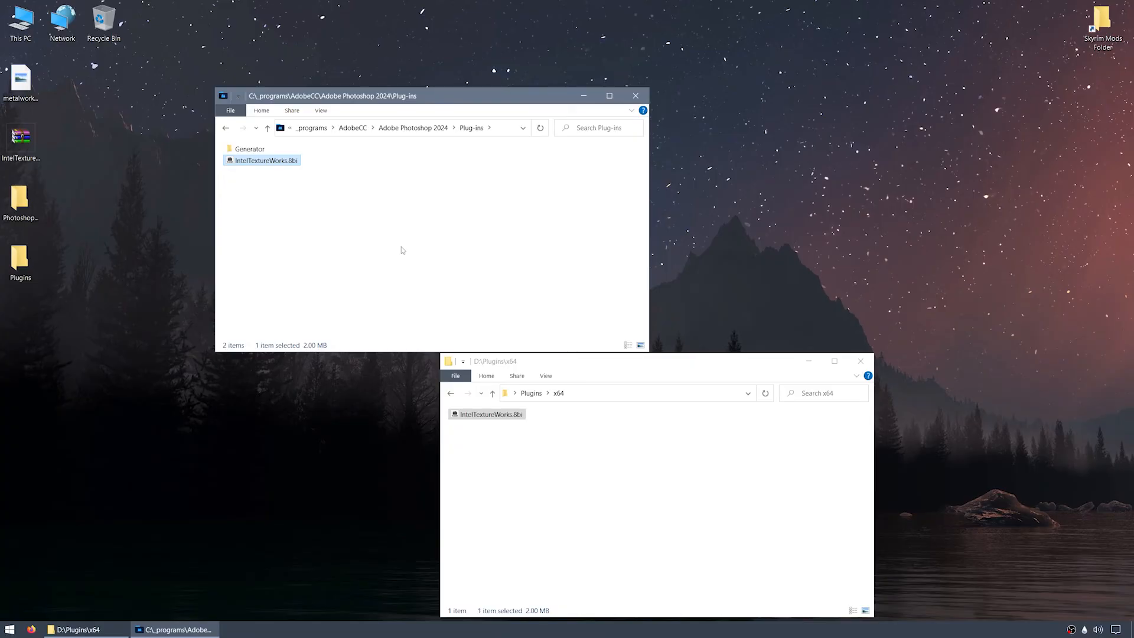
mouse_move(853, 359)
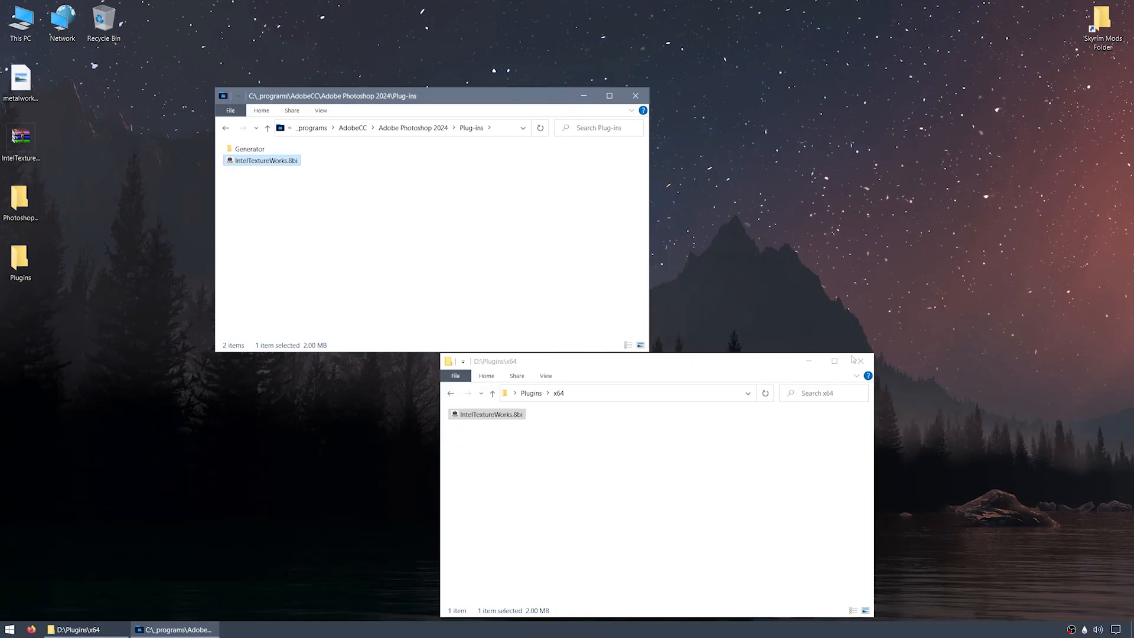
Close the x64 and Plug-ins windows, leaving the desktop
left_click(861, 362)
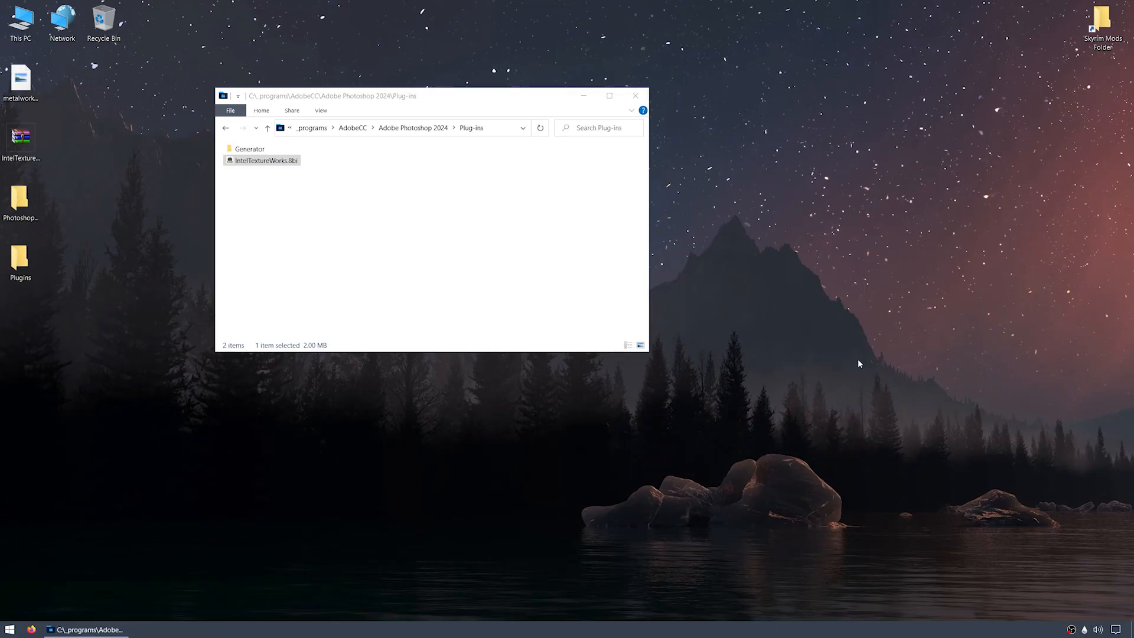
left_click(636, 96)
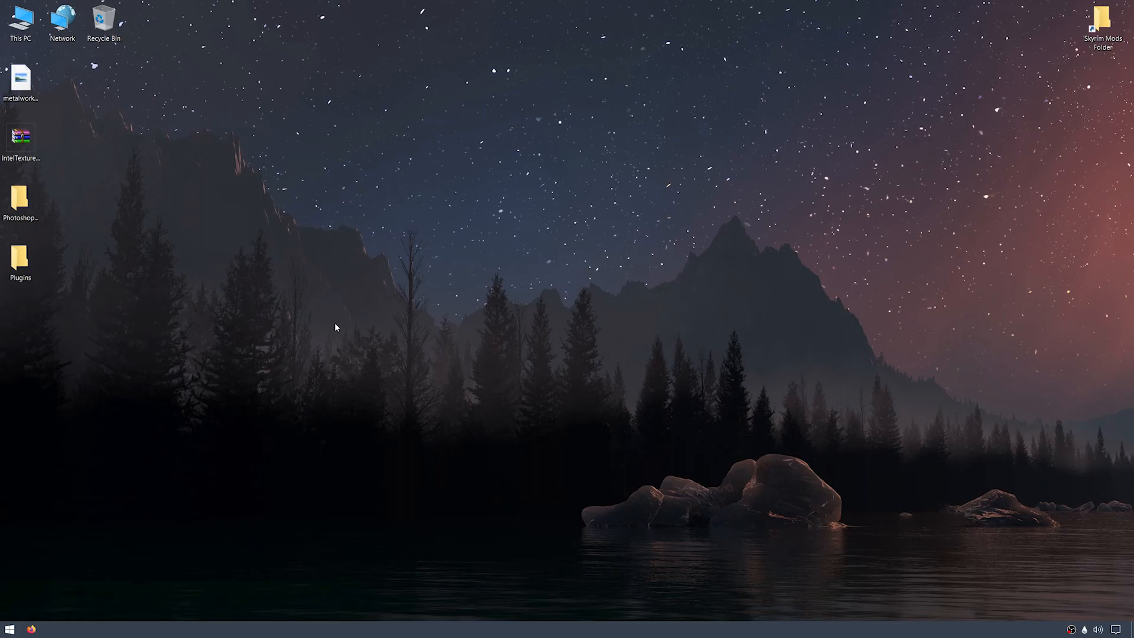
Browse C:\Program Files\Common Files\Adobe\Plug-Ins\CC, then close the window
double_click(20, 20)
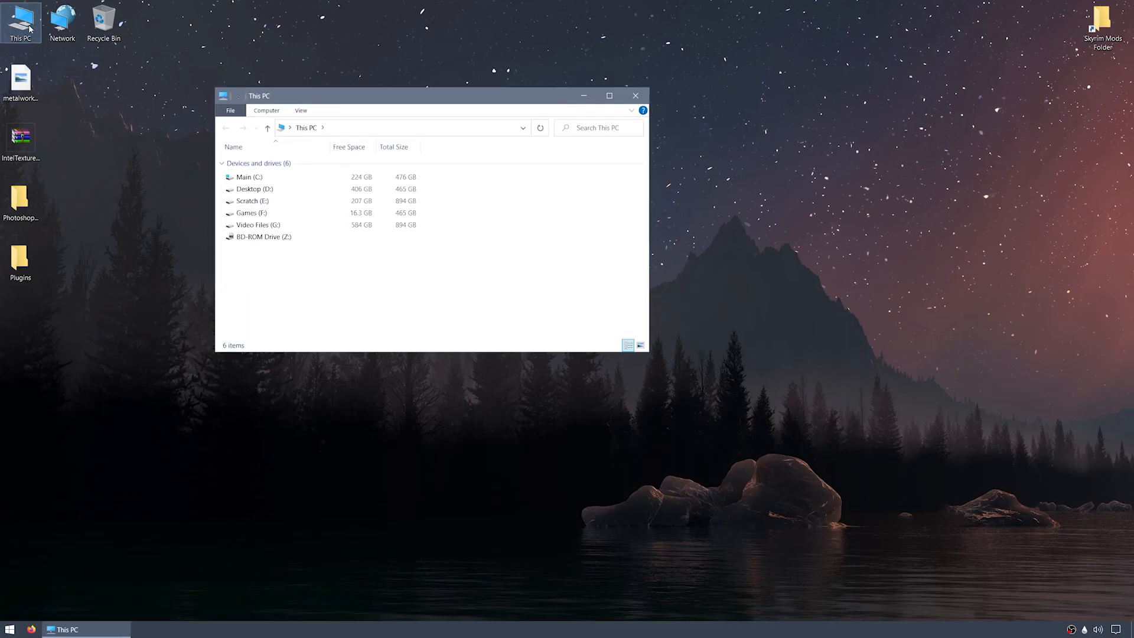
double_click(243, 176)
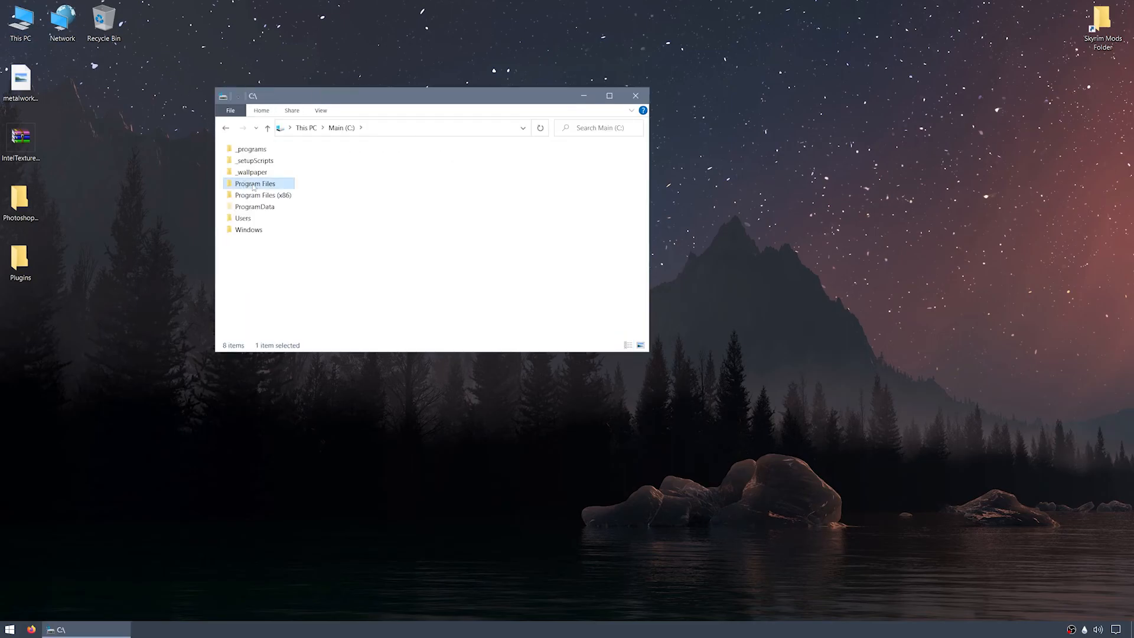
double_click(255, 183)
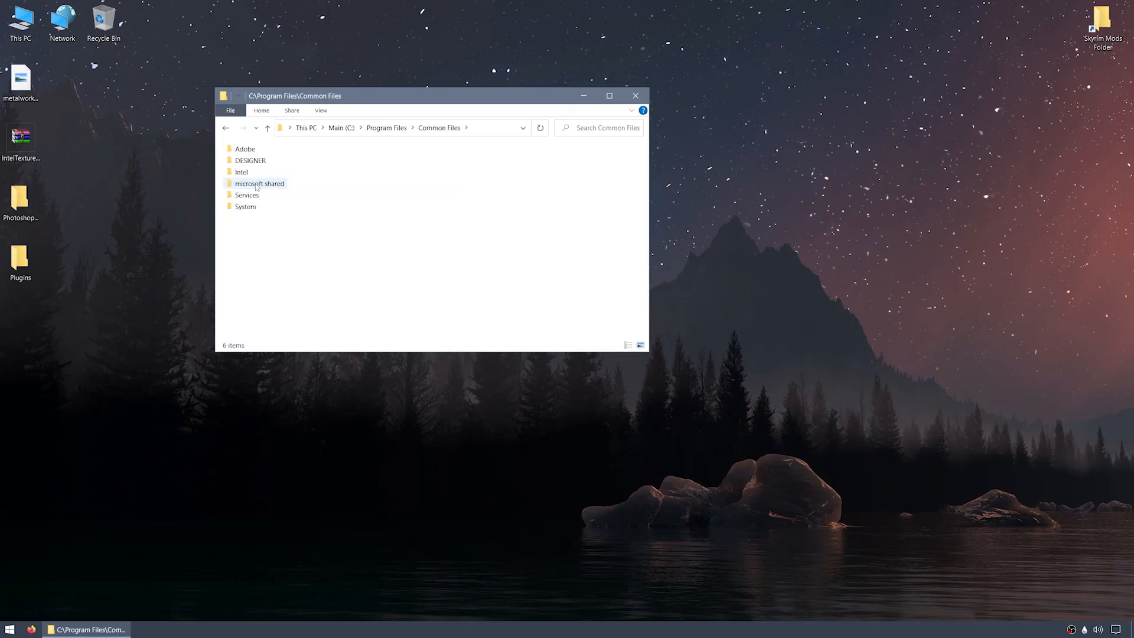
double_click(246, 149)
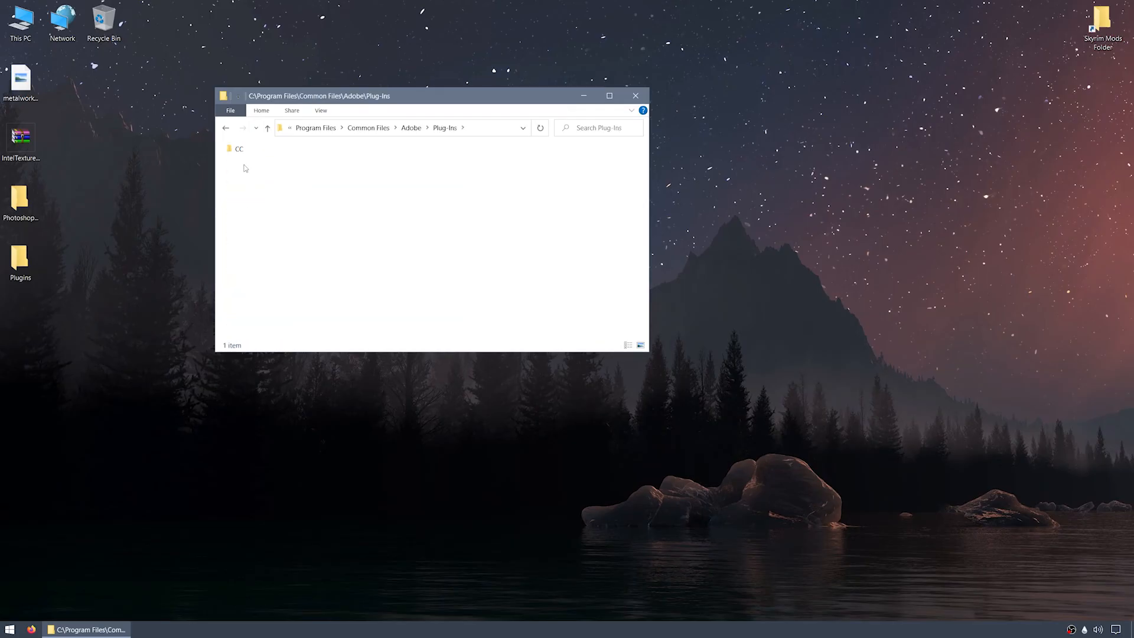
double_click(239, 149)
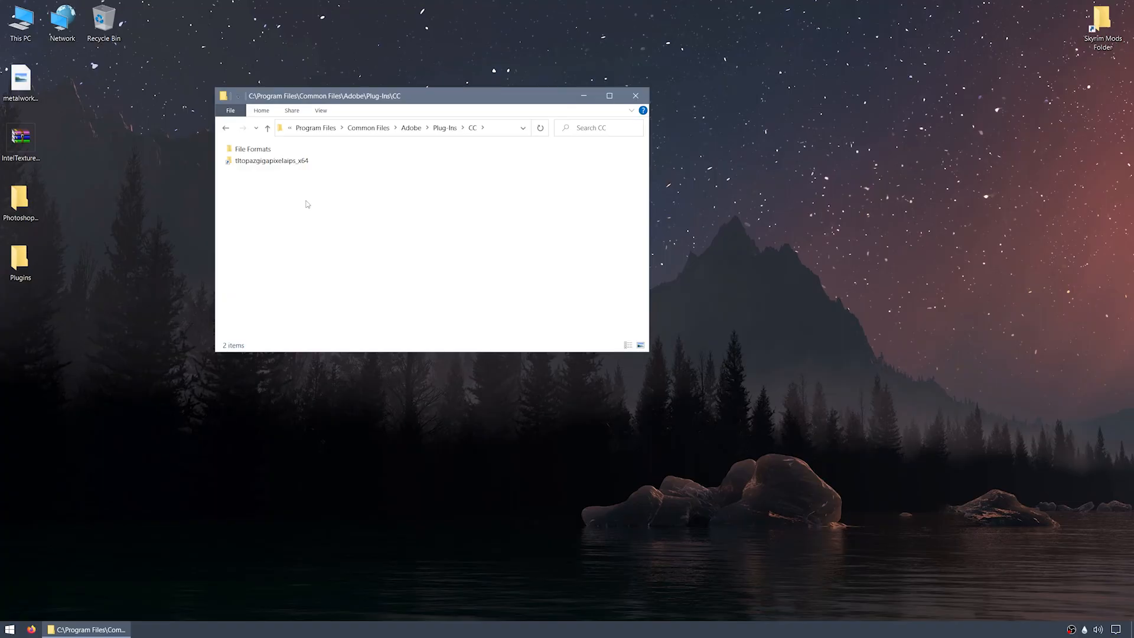
left_click(635, 95)
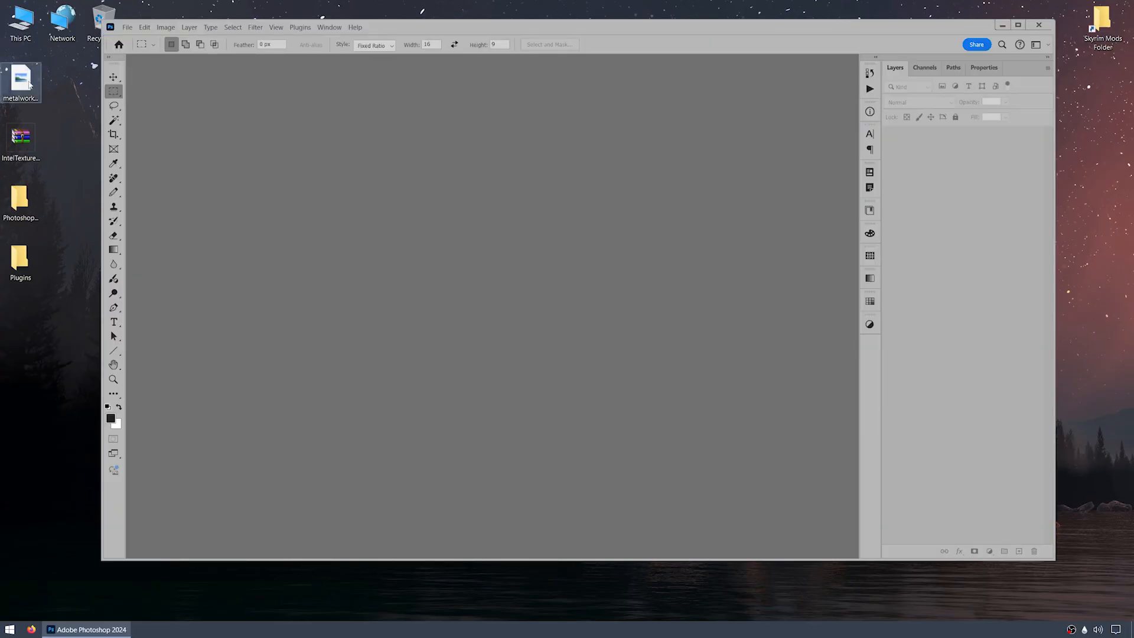
Open metalwork01_gray_n.dds in Photoshop with 'Load Transparency as Alpha channel' ticked
double_click(21, 81)
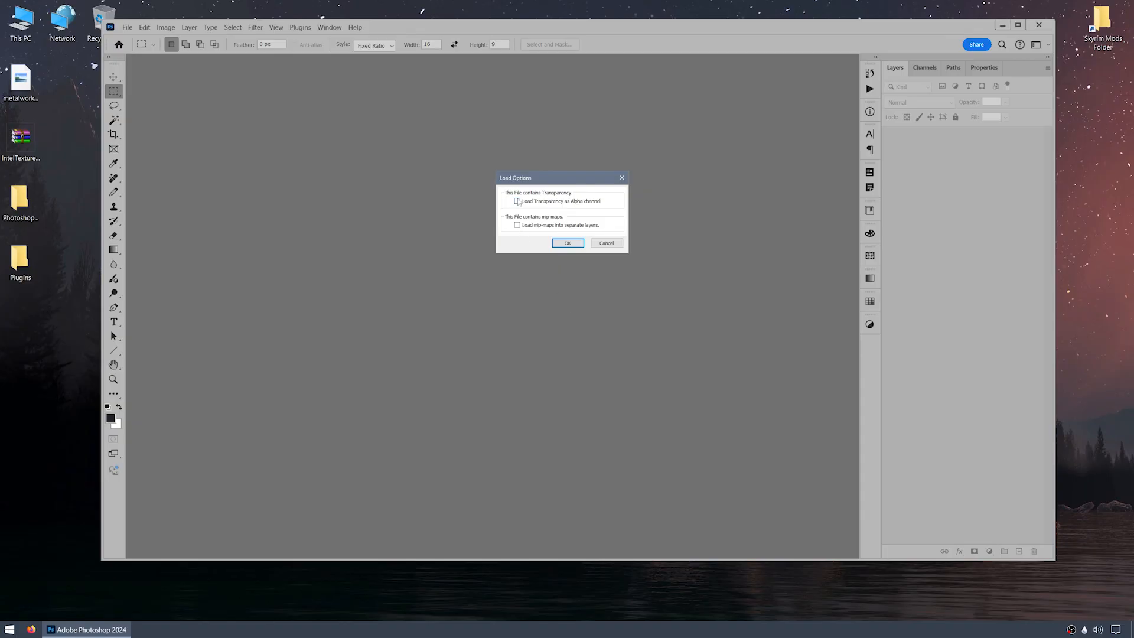
left_click(516, 201)
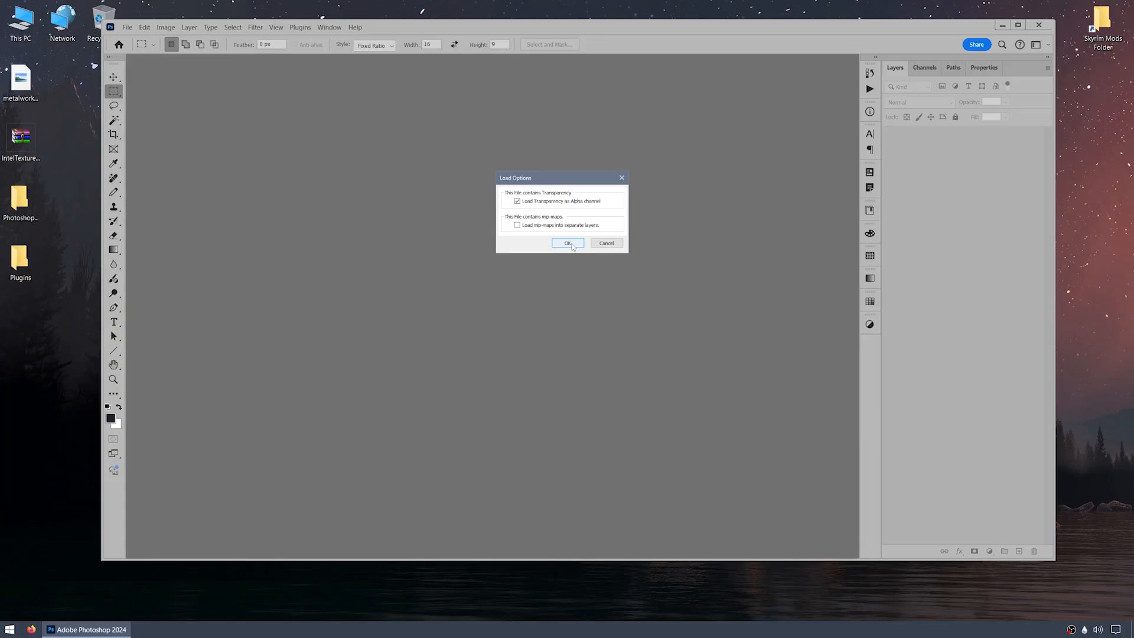
left_click(568, 243)
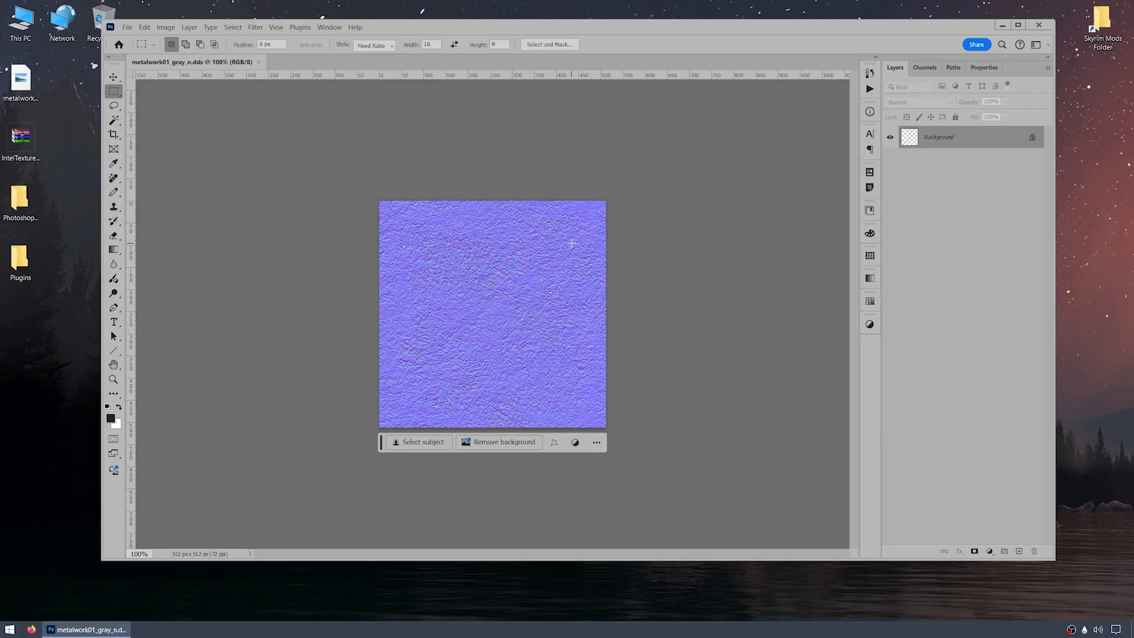